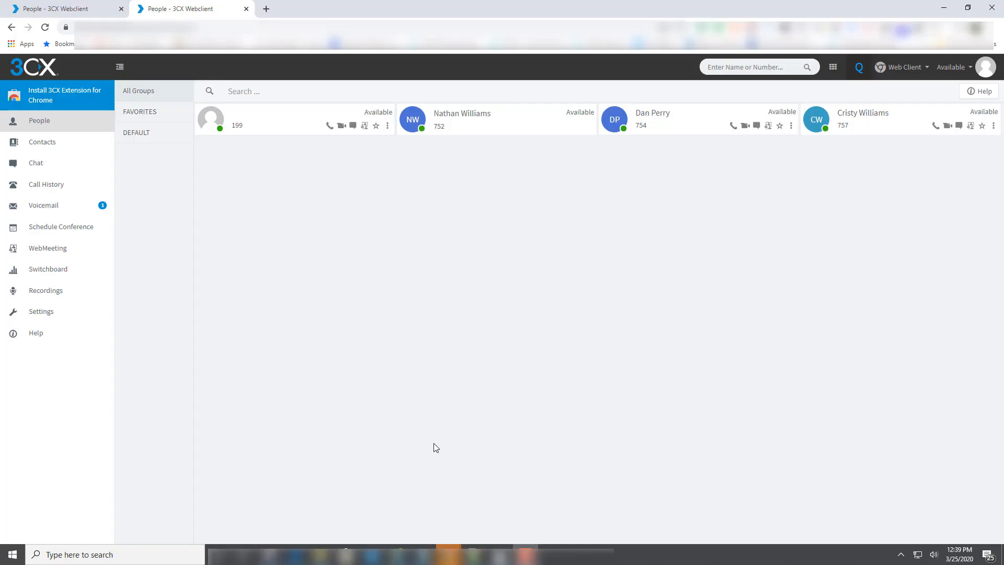
{"action": "mouse_move", "coordinate": [457, 520]}
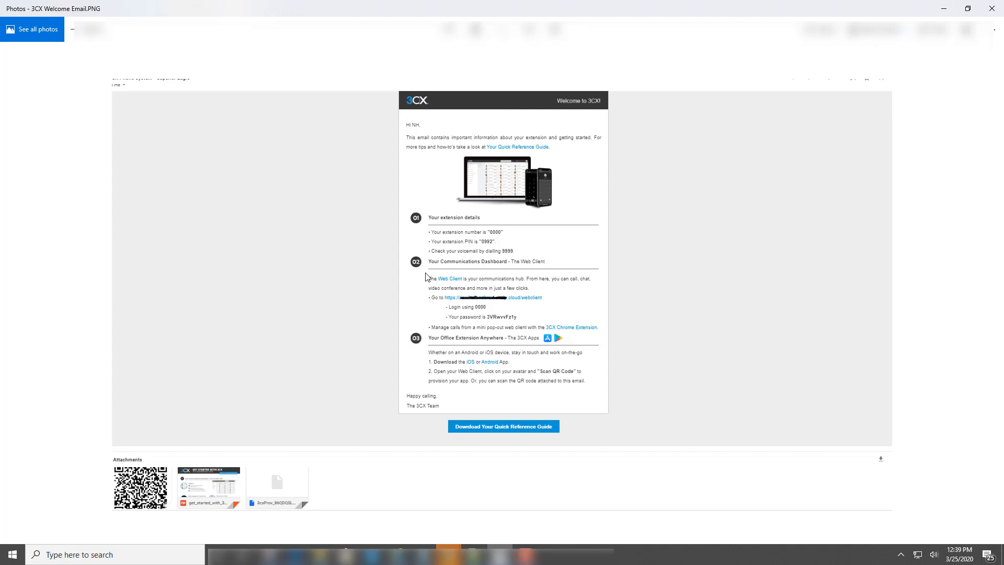
{"action": "mouse_move", "coordinate": [503, 245]}
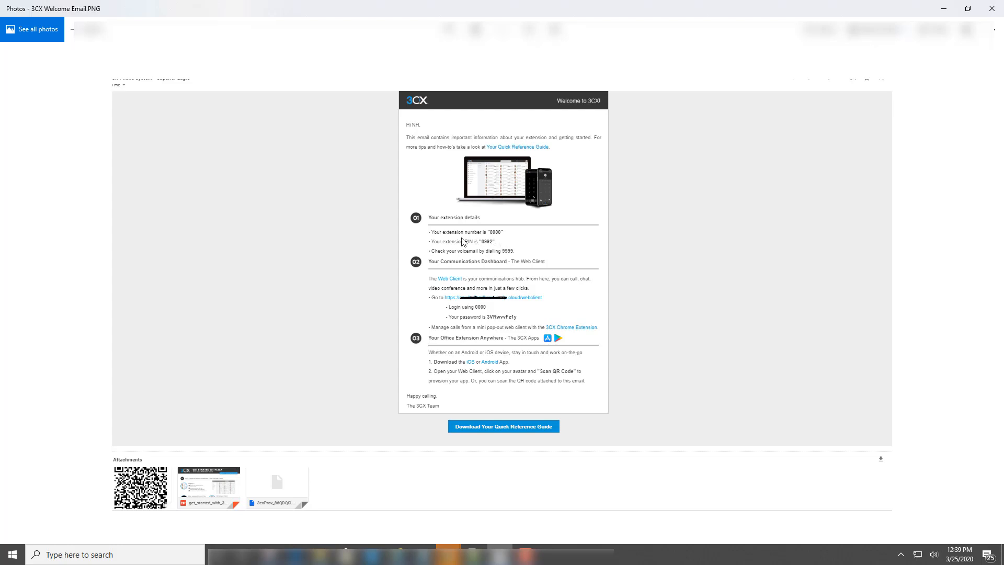
{"action": "mouse_move", "coordinate": [511, 152]}
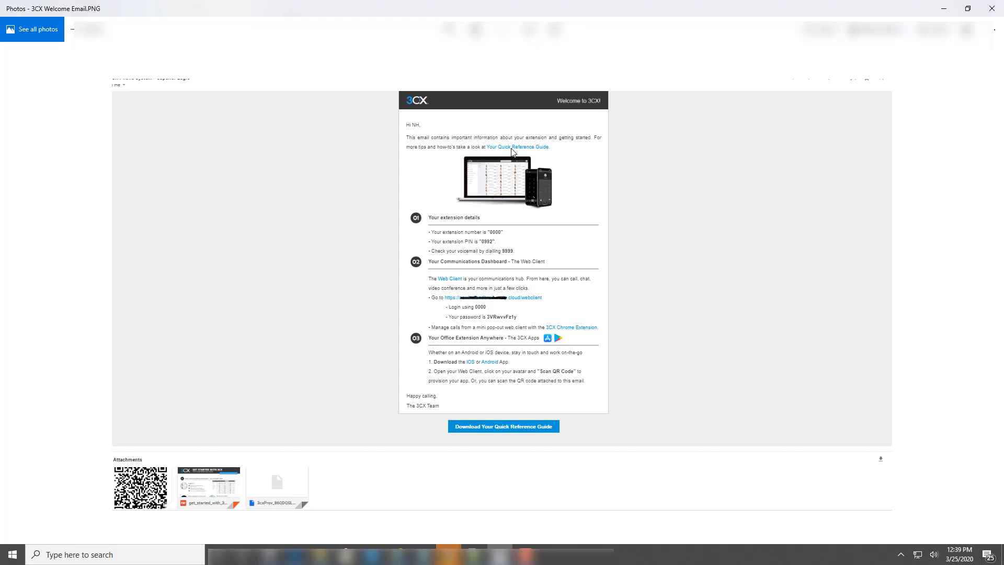
{"action": "mouse_move", "coordinate": [494, 245]}
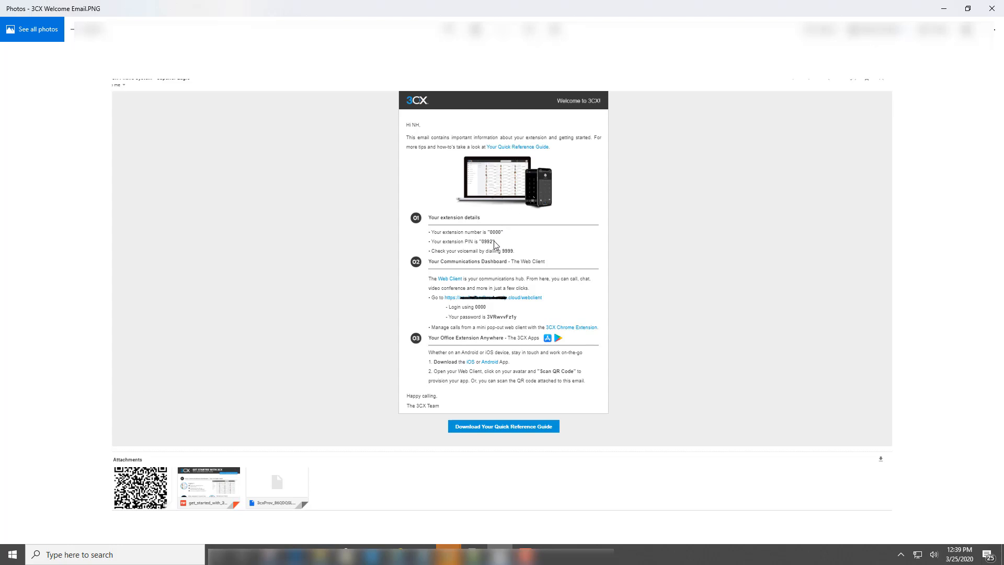
{"action": "mouse_move", "coordinate": [498, 242]}
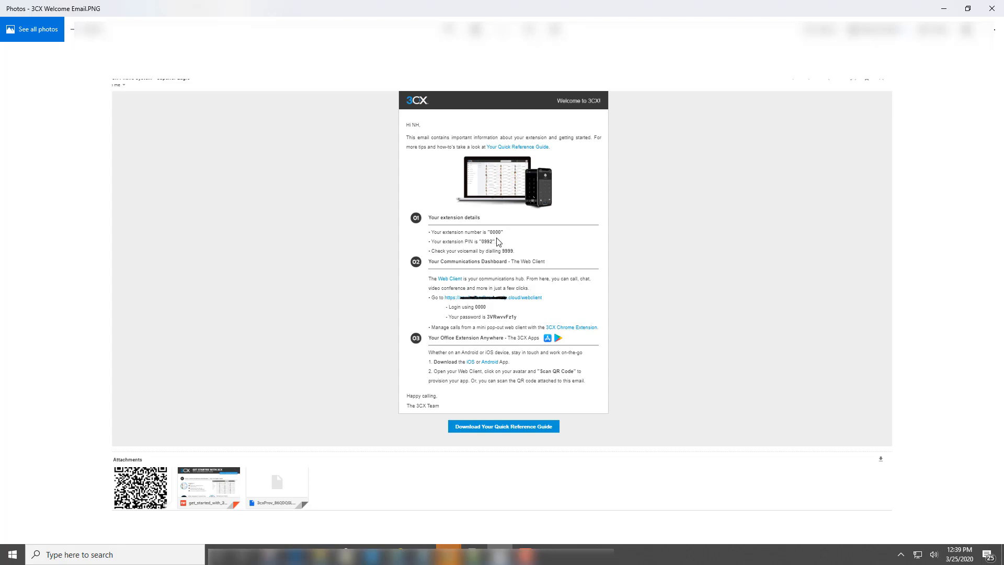
{"action": "mouse_move", "coordinate": [483, 250]}
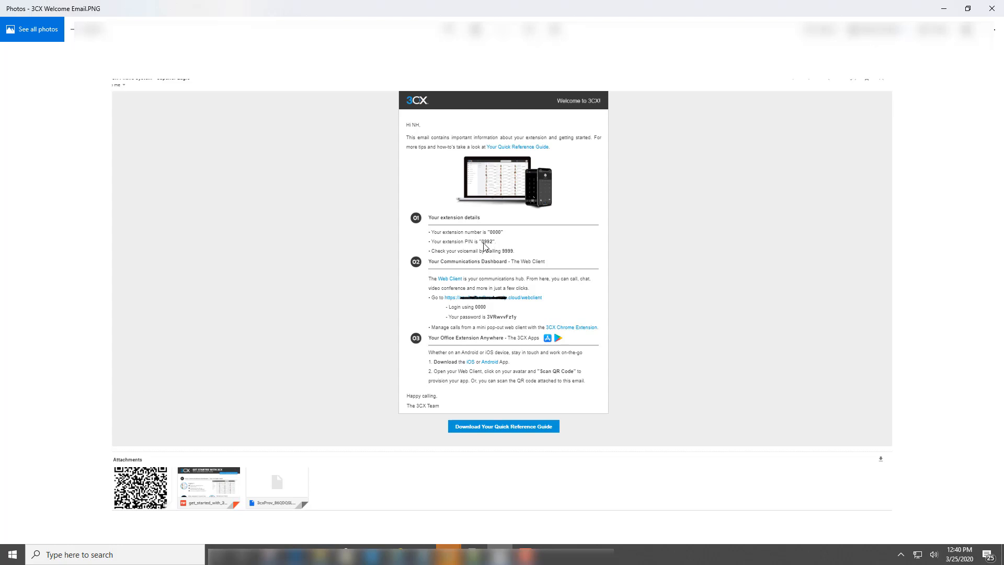
{"action": "mouse_move", "coordinate": [505, 258]}
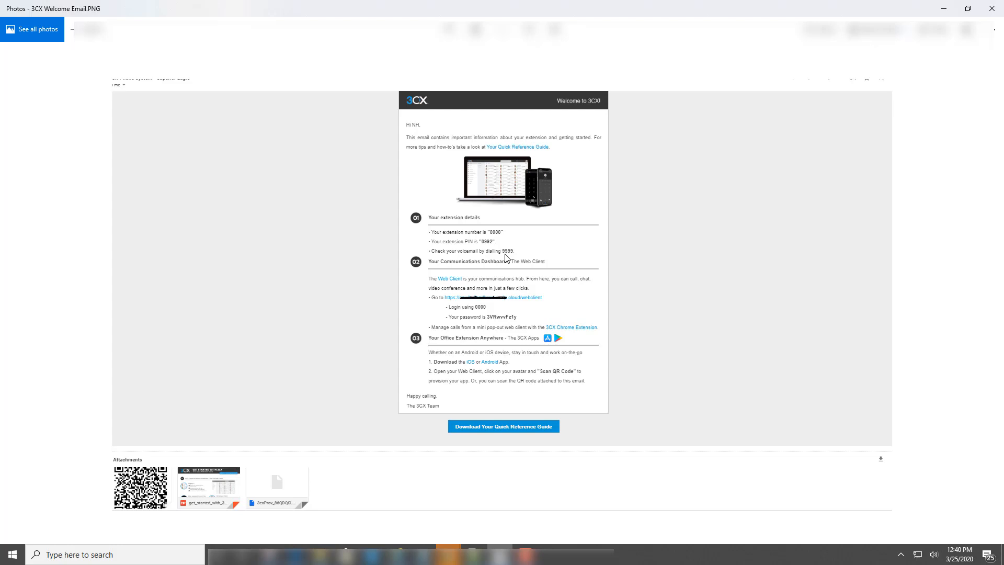
{"action": "mouse_move", "coordinate": [425, 278]}
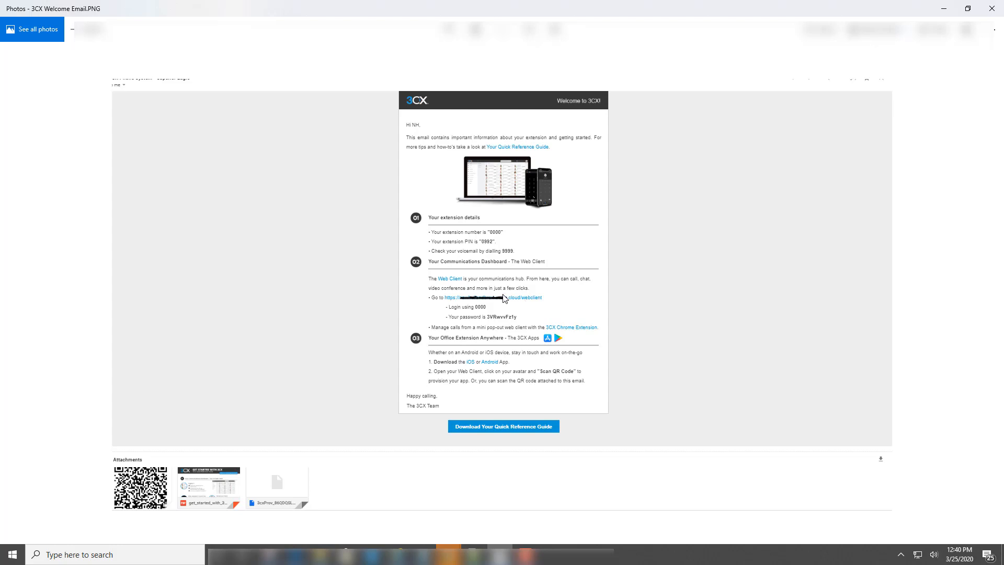
{"action": "mouse_move", "coordinate": [482, 313]}
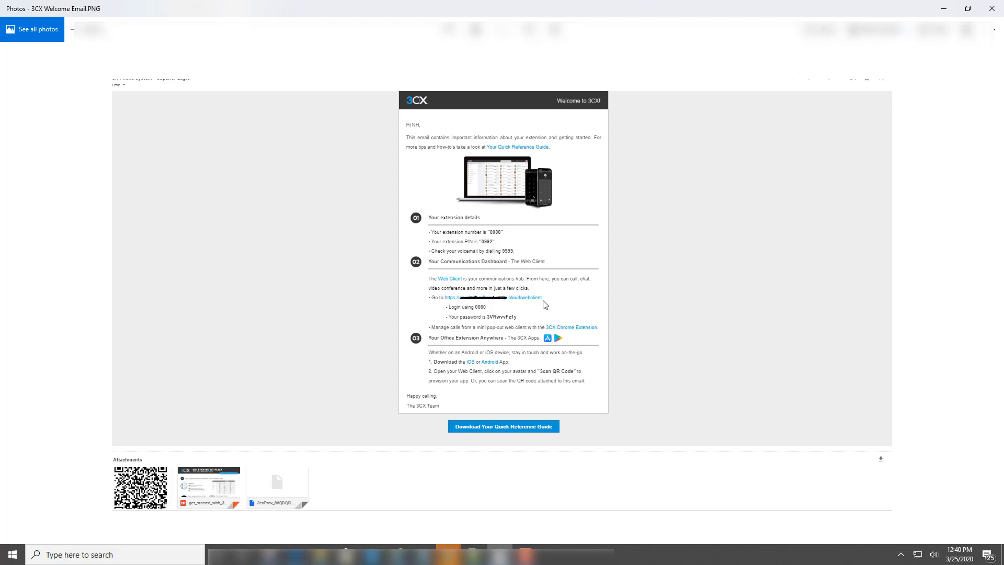
{"action": "mouse_move", "coordinate": [529, 304]}
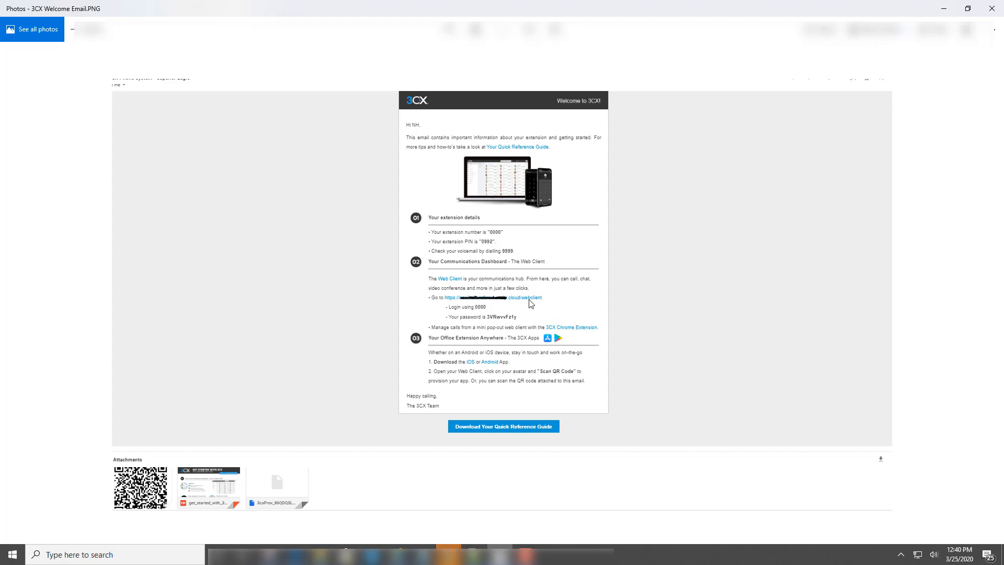
{"action": "mouse_move", "coordinate": [516, 302]}
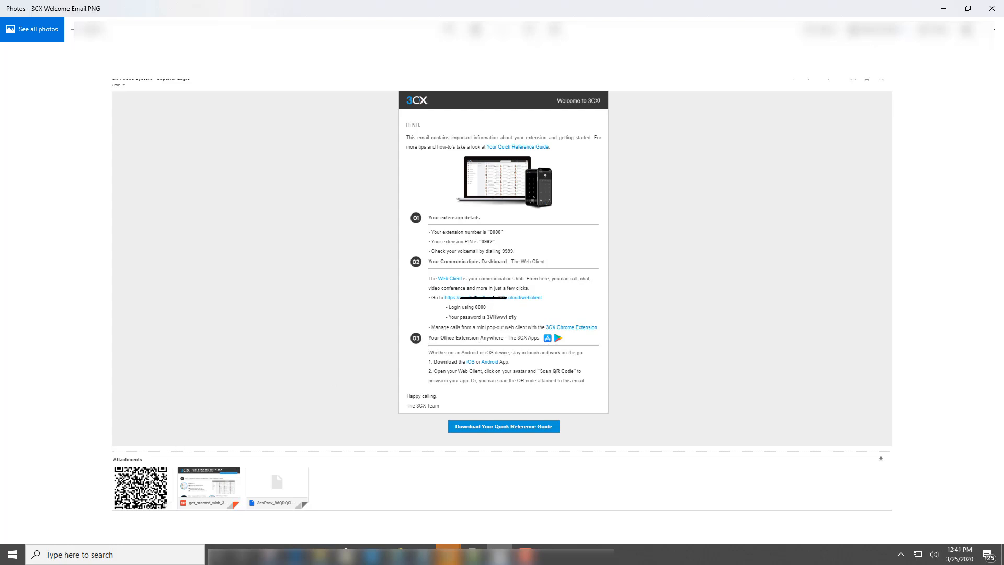
{"action": "mouse_move", "coordinate": [476, 370]}
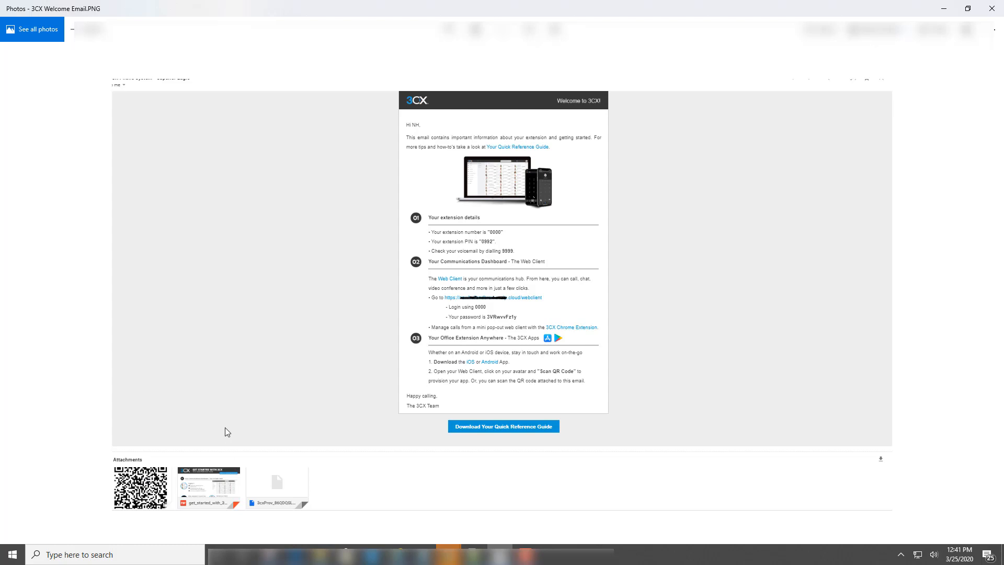
{"action": "mouse_move", "coordinate": [220, 489]}
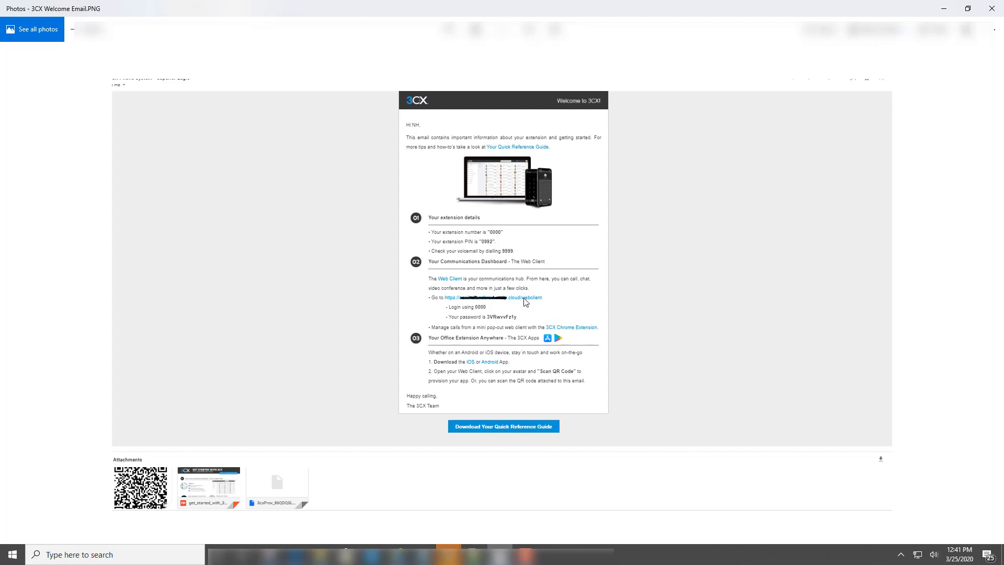
{"action": "mouse_move", "coordinate": [521, 305]}
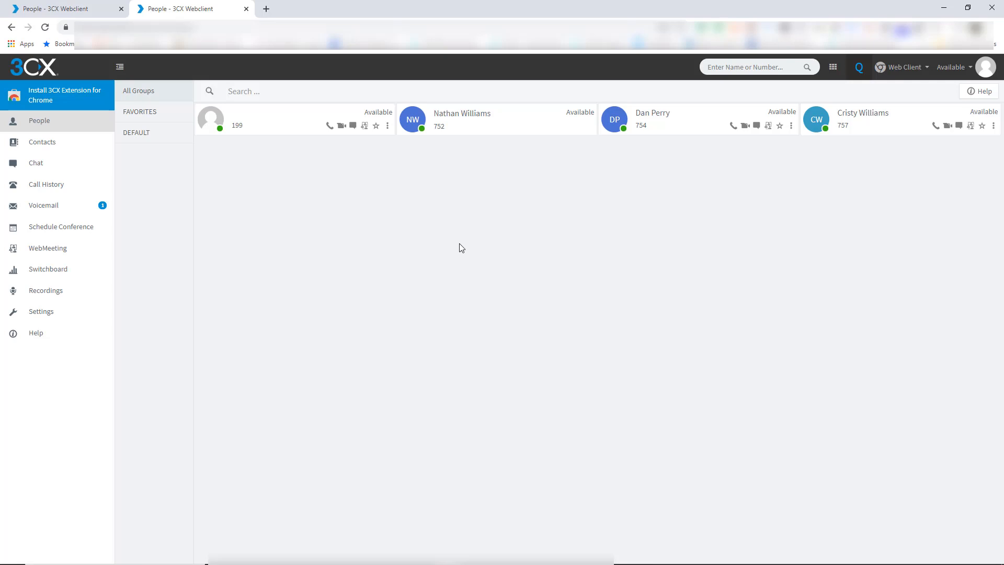
{"action": "mouse_move", "coordinate": [606, 232]}
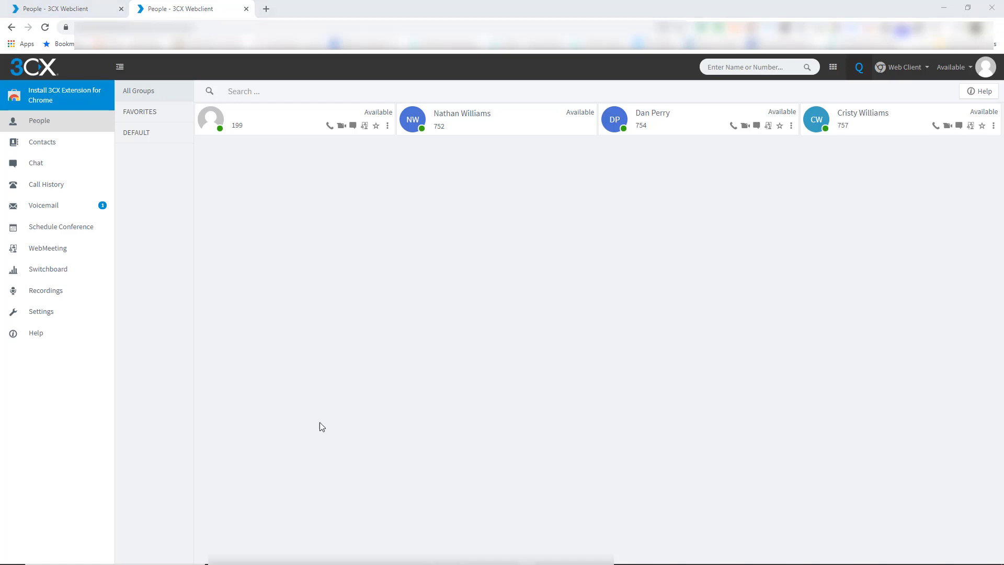
{"action": "mouse_move", "coordinate": [660, 240]}
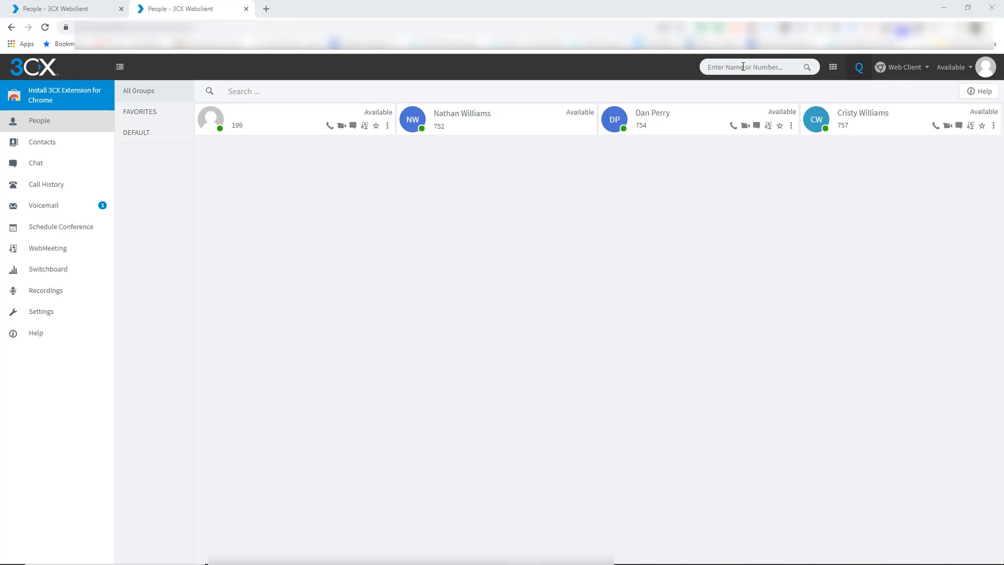
{"action": "type", "text": "cr"}
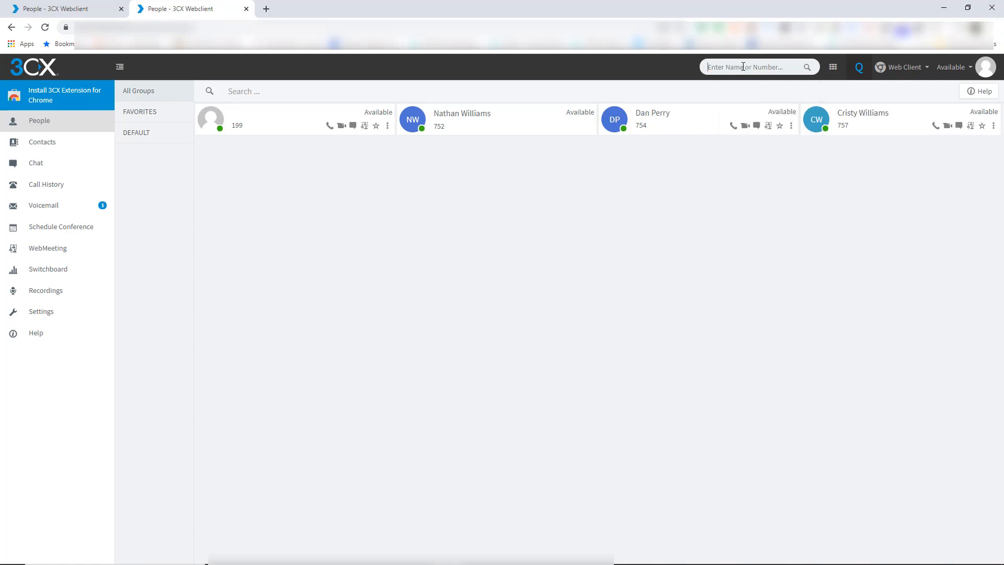
{"action": "type", "text": "196"}
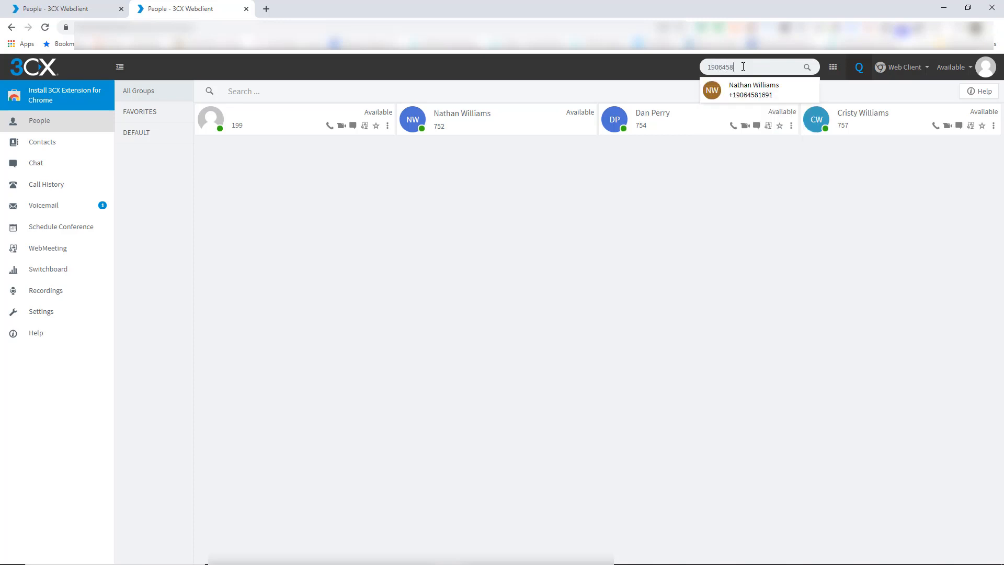
{"action": "left_click", "coordinate": [760, 90]}
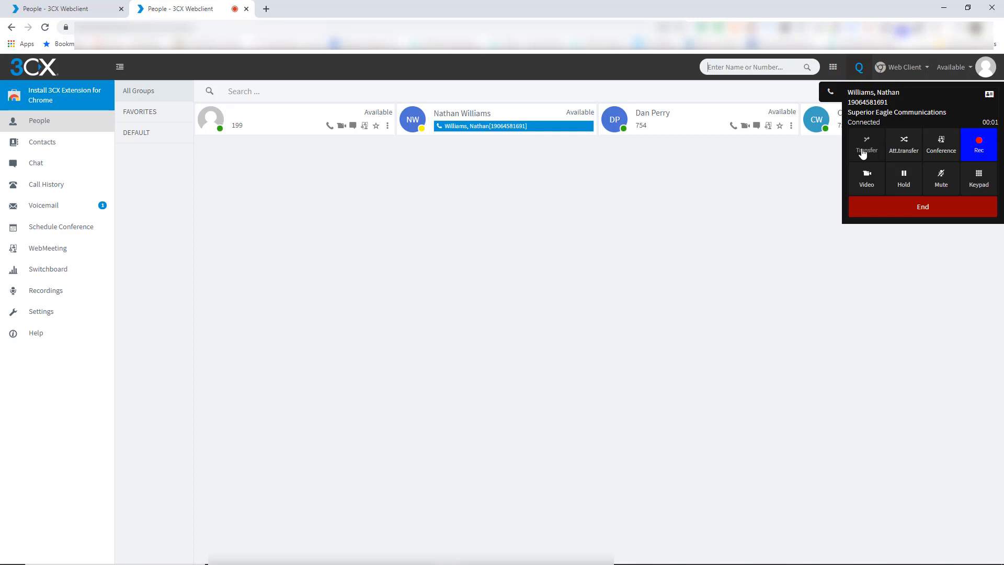
{"action": "left_click", "coordinate": [865, 142]}
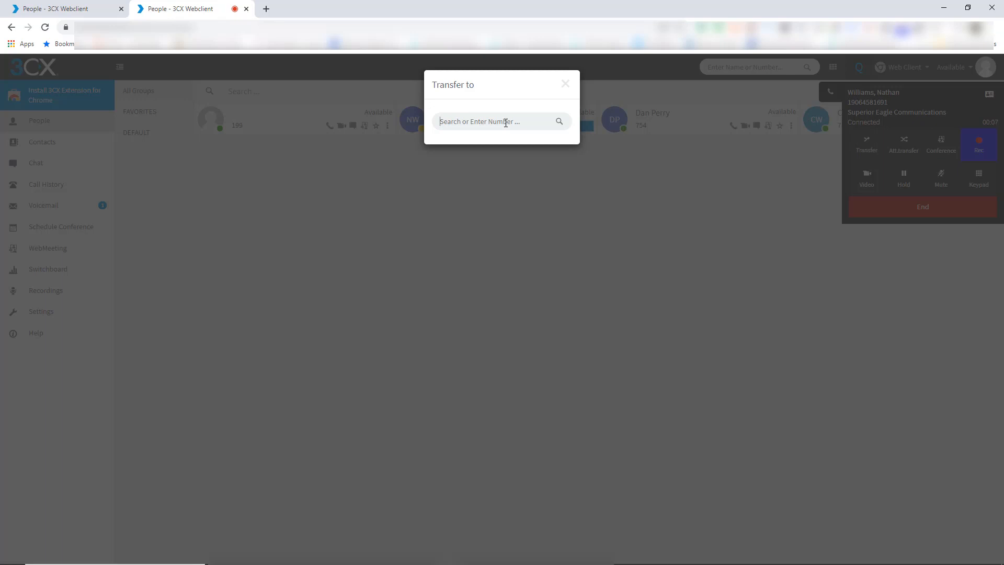
{"action": "type", "text": "19"}
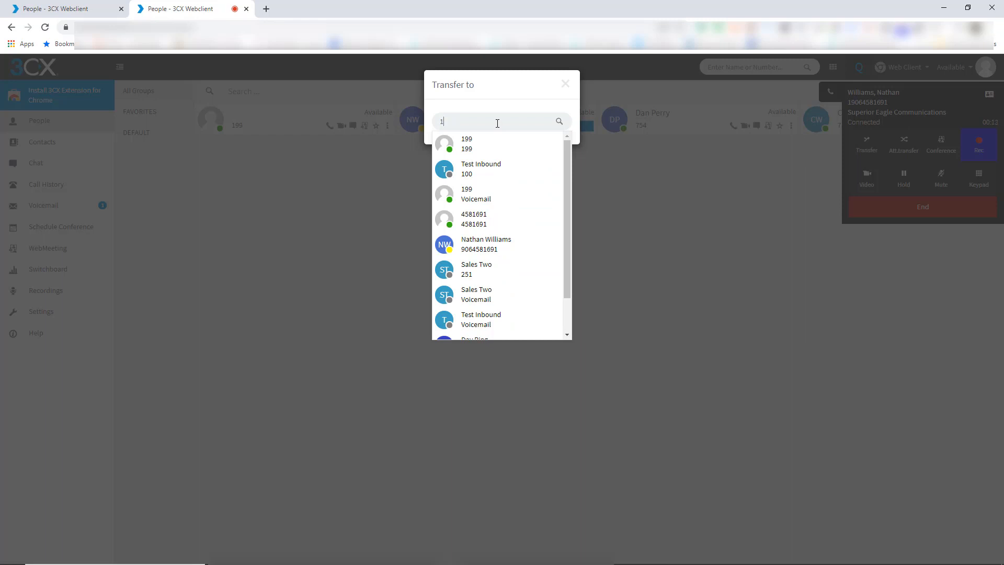
{"action": "left_click", "coordinate": [565, 84]}
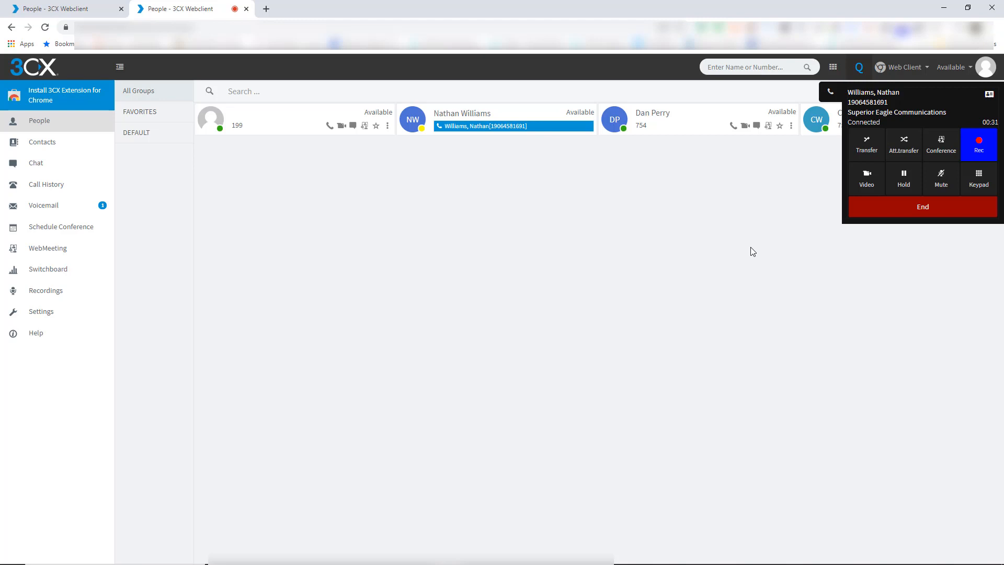
{"action": "mouse_move", "coordinate": [874, 286]}
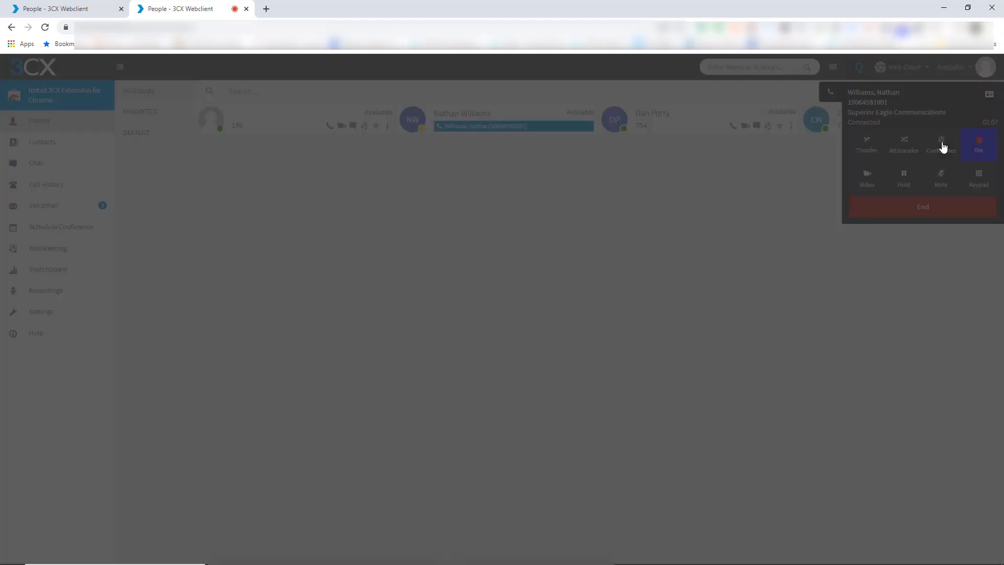
{"action": "left_click", "coordinate": [941, 143]}
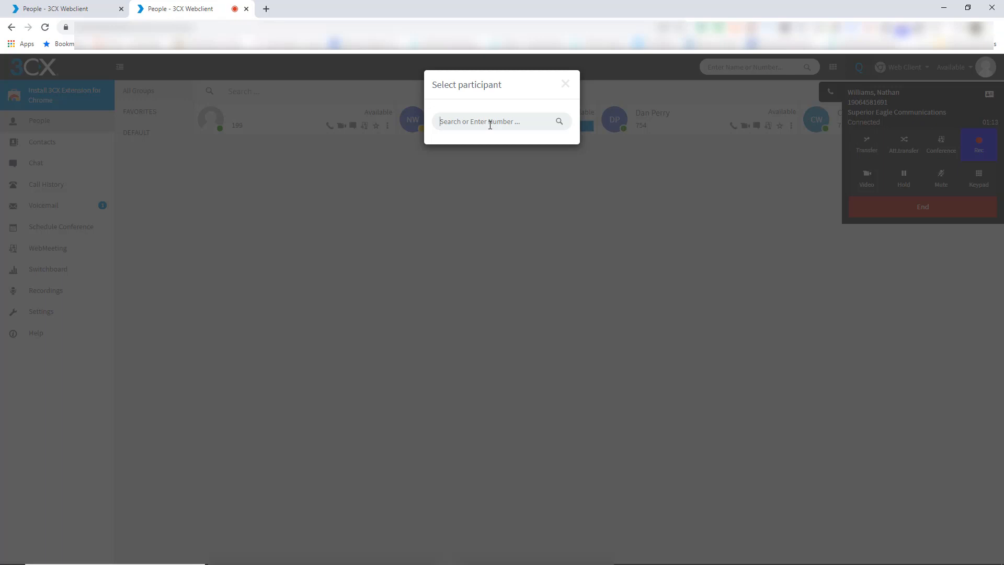
{"action": "mouse_move", "coordinate": [553, 100]}
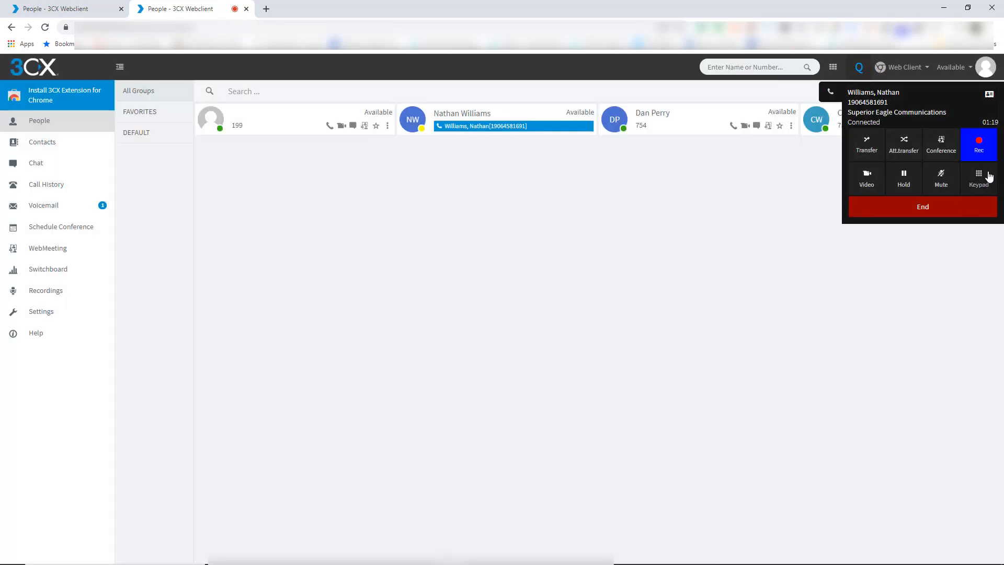
{"action": "left_click", "coordinate": [979, 178]}
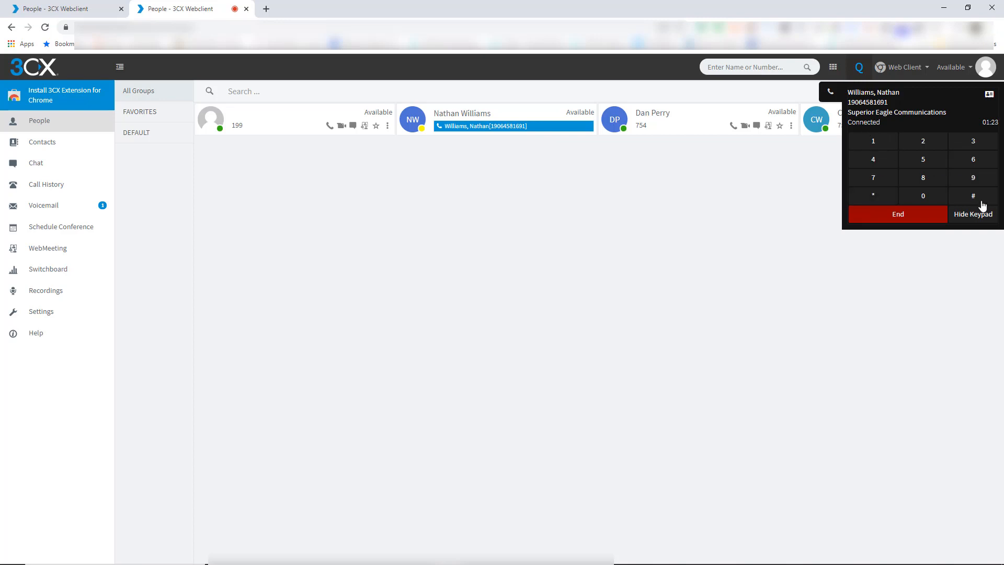
{"action": "left_click", "coordinate": [971, 213]}
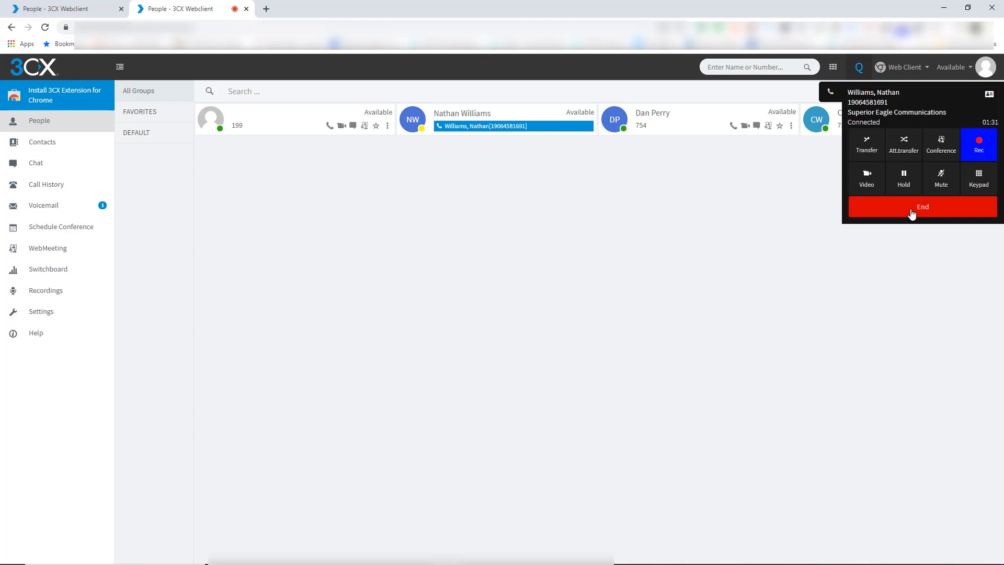
{"action": "left_click", "coordinate": [922, 206]}
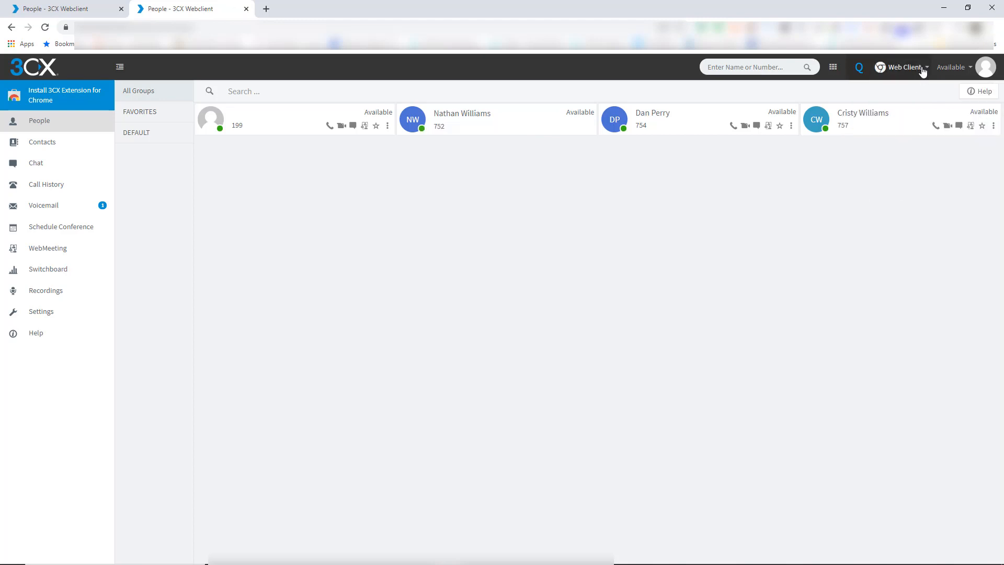
{"action": "mouse_move", "coordinate": [908, 77]}
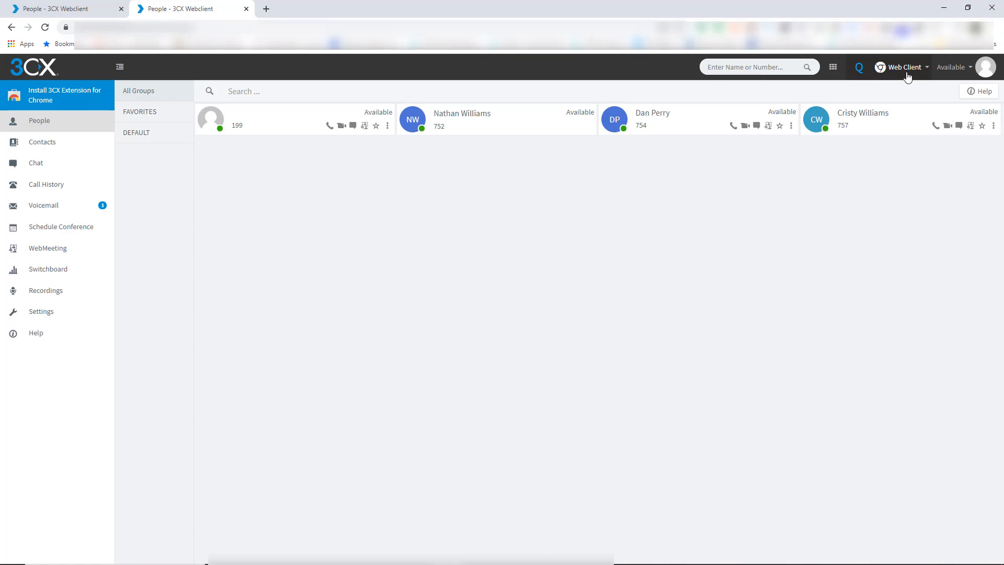
Step: Select the Yealink SIP-T46G desk phone as the calling device
{"action": "left_click", "coordinate": [902, 67]}
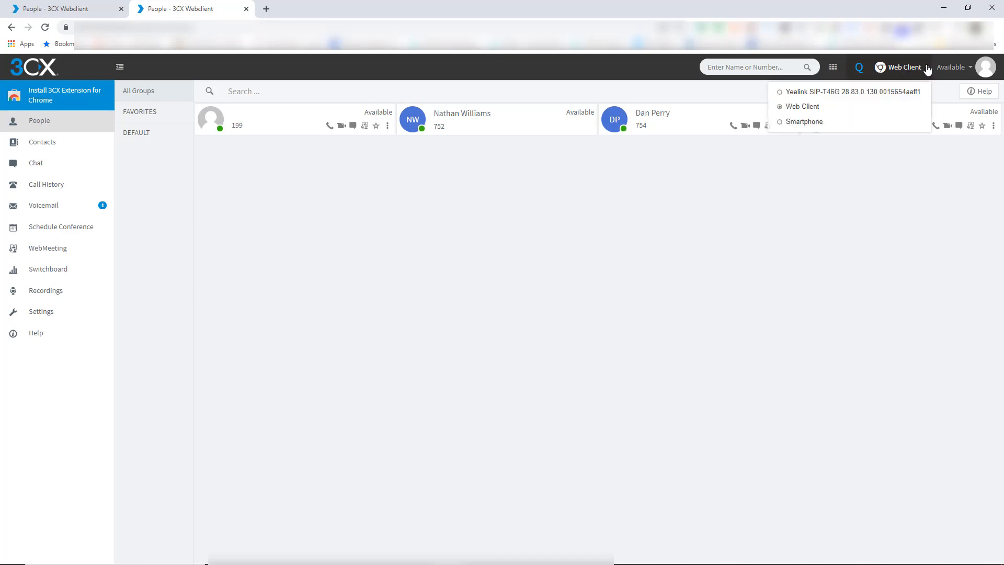
{"action": "mouse_move", "coordinate": [802, 106]}
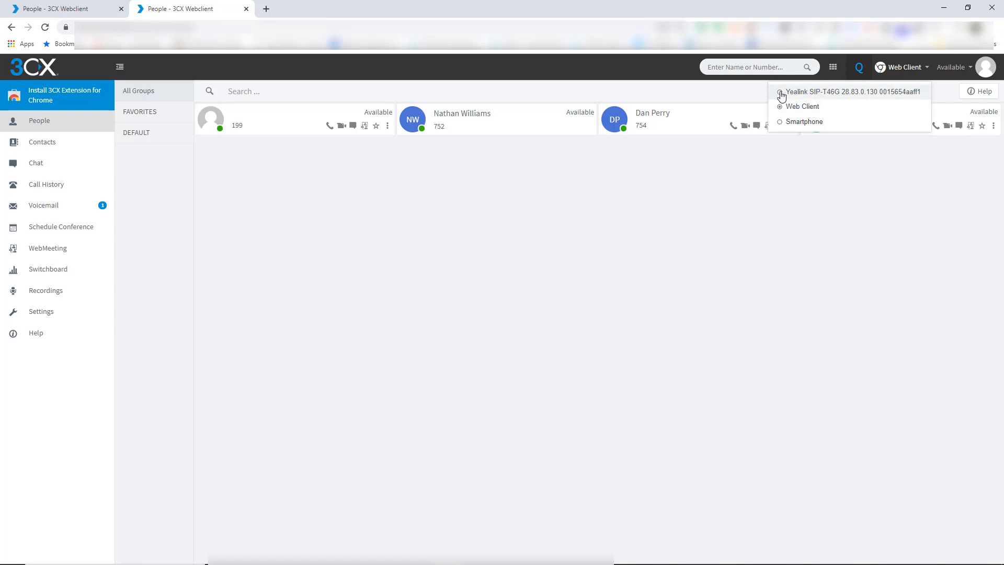
{"action": "left_click", "coordinate": [852, 92]}
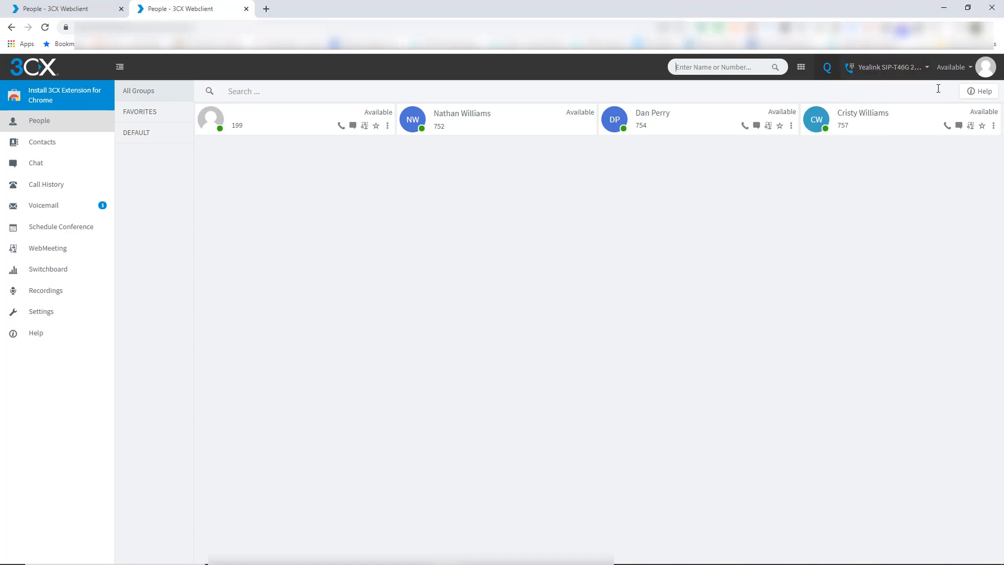
{"action": "mouse_move", "coordinate": [871, 184]}
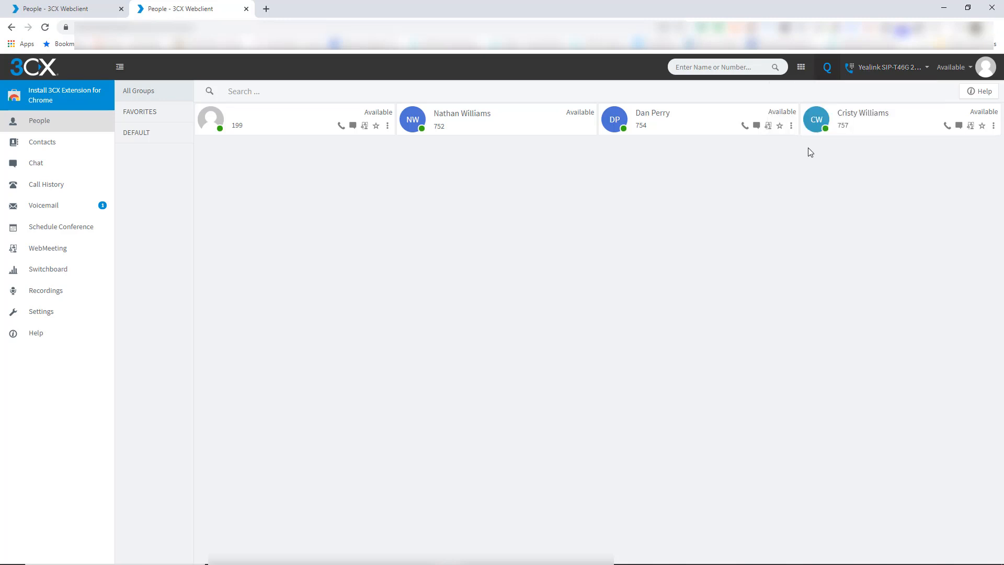
{"action": "mouse_move", "coordinate": [622, 213]}
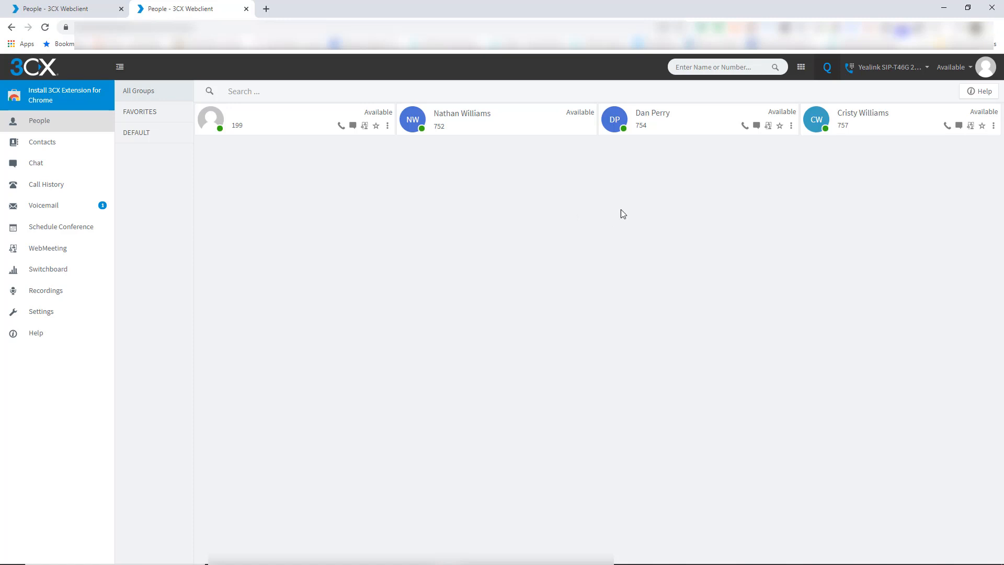
{"action": "mouse_move", "coordinate": [745, 126]}
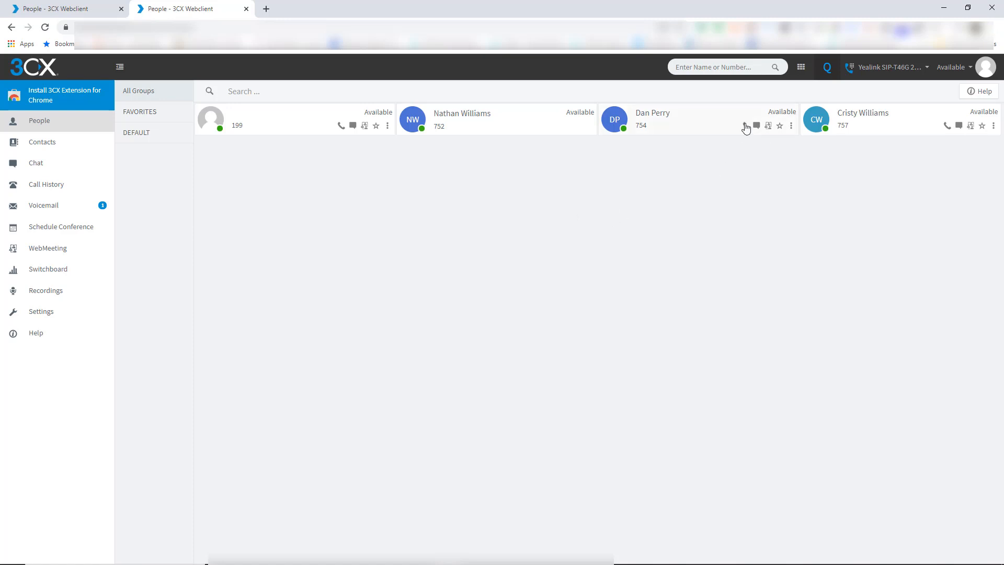
{"action": "mouse_move", "coordinate": [757, 125]}
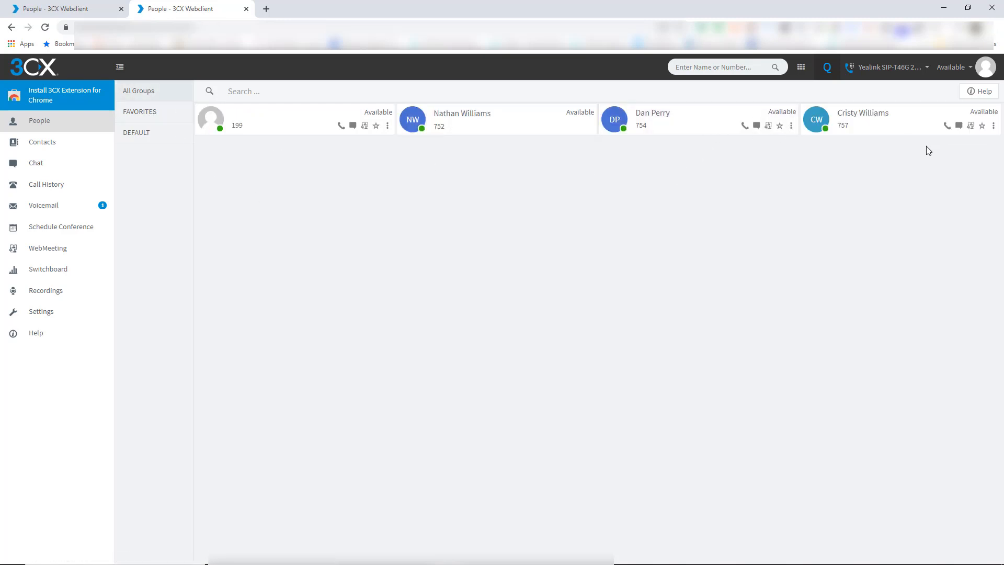
{"action": "left_click", "coordinate": [792, 125]}
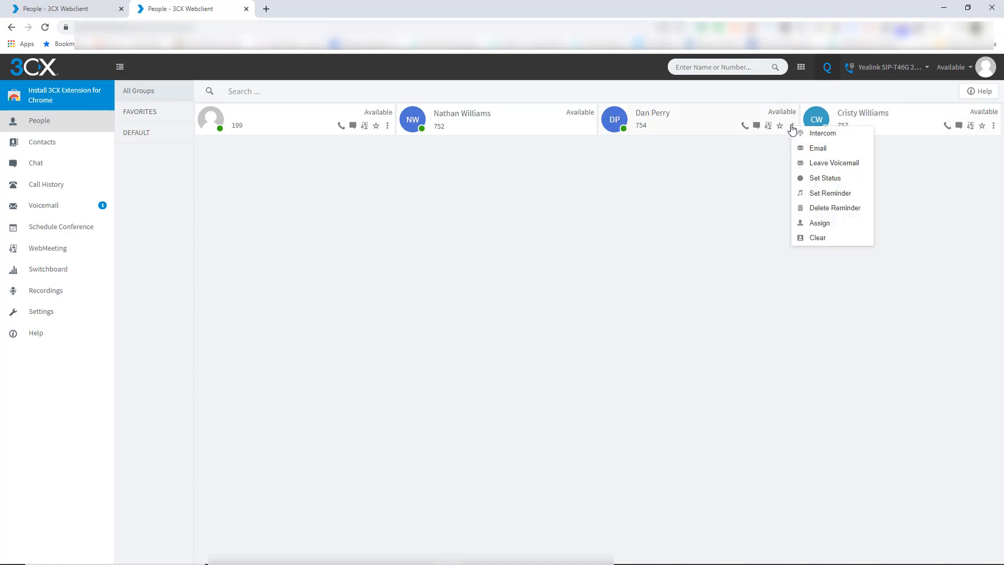
{"action": "mouse_move", "coordinate": [821, 163]}
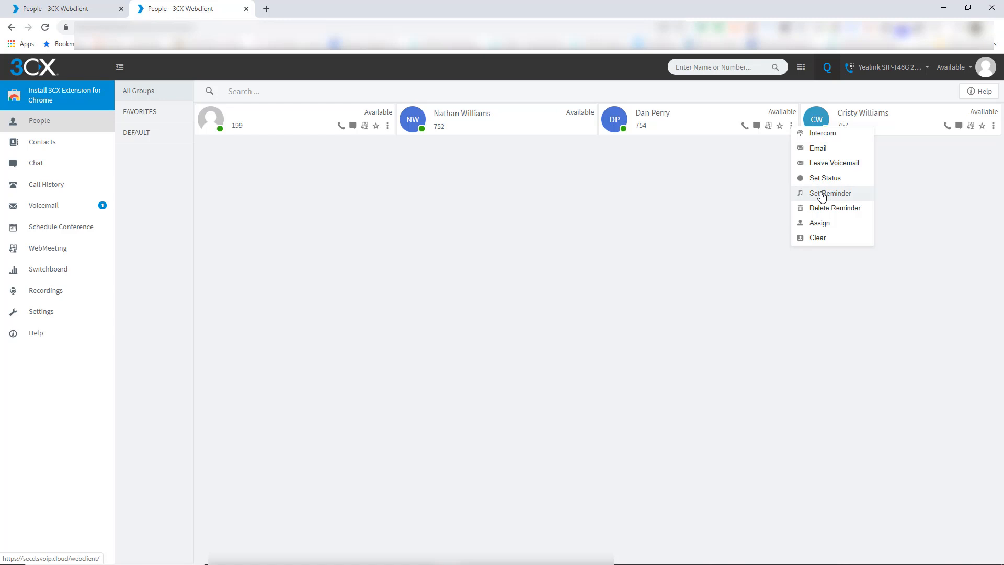
{"action": "mouse_move", "coordinate": [823, 238]}
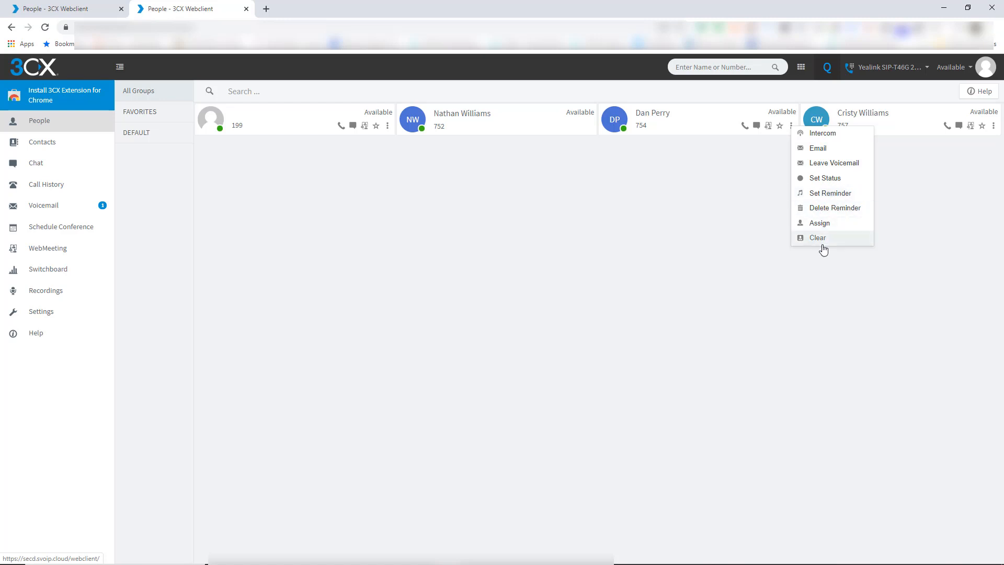
{"action": "left_click", "coordinate": [576, 199]}
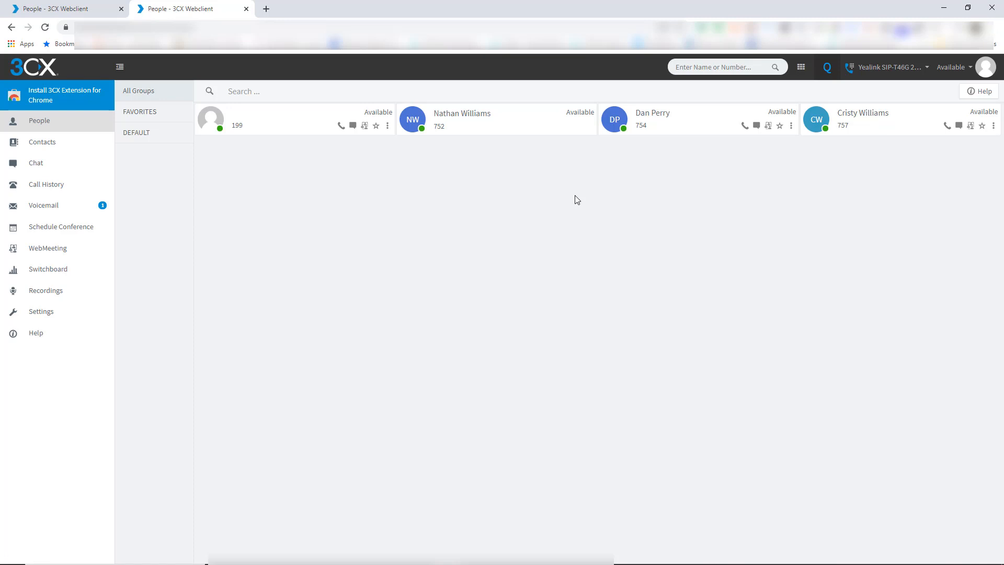
{"action": "mouse_move", "coordinate": [407, 199]}
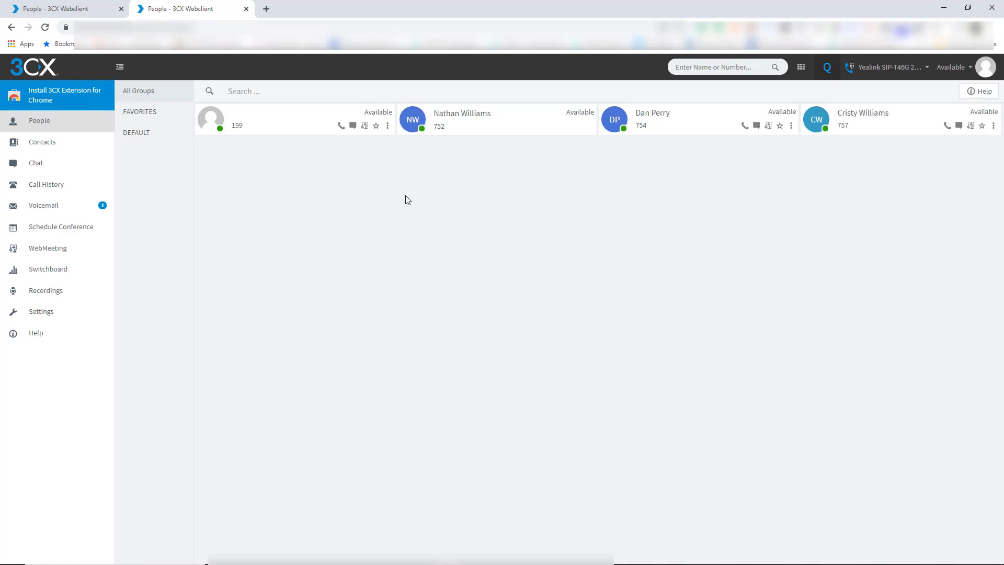
{"action": "mouse_move", "coordinate": [410, 215]}
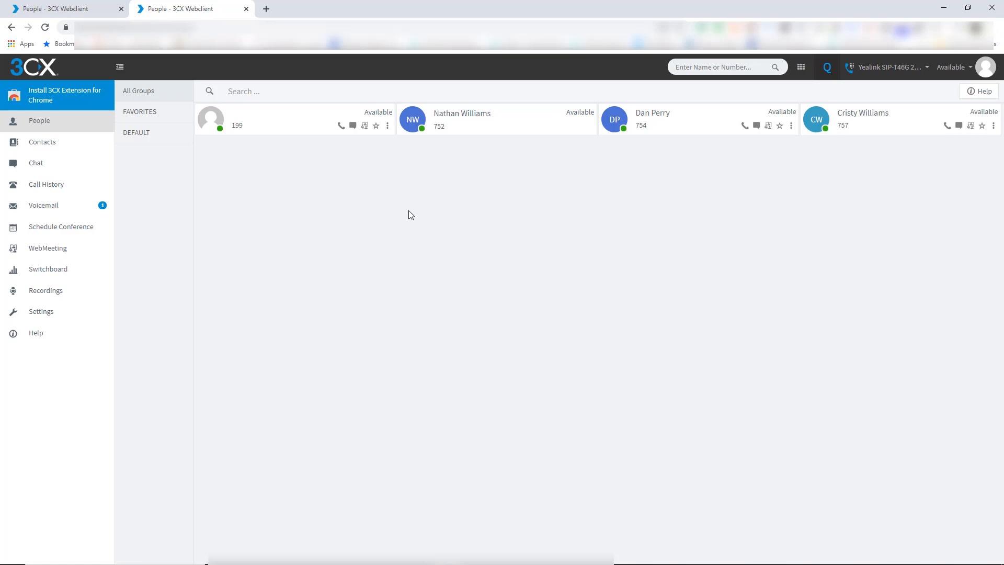
{"action": "mouse_move", "coordinate": [80, 227]}
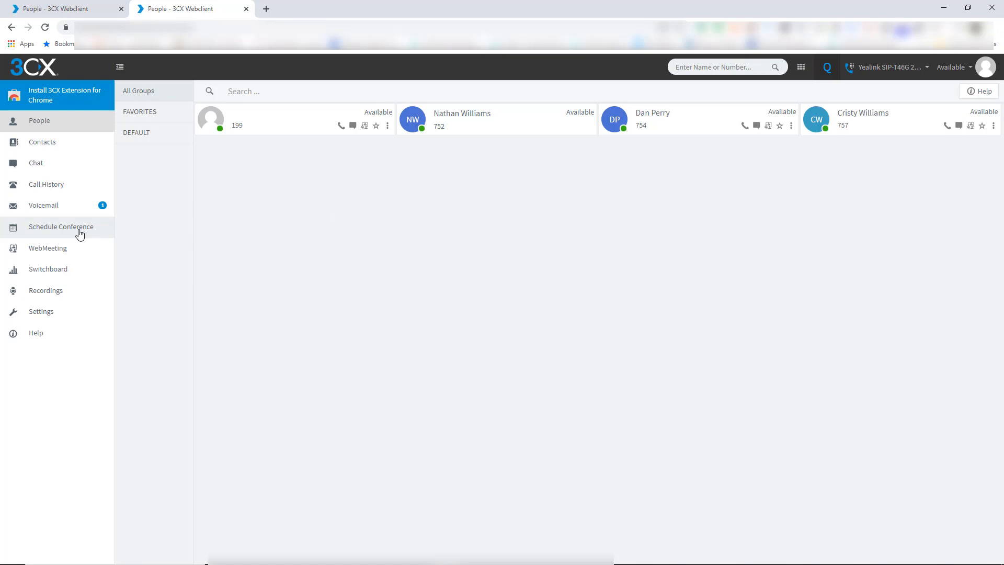
{"action": "mouse_move", "coordinate": [89, 223]}
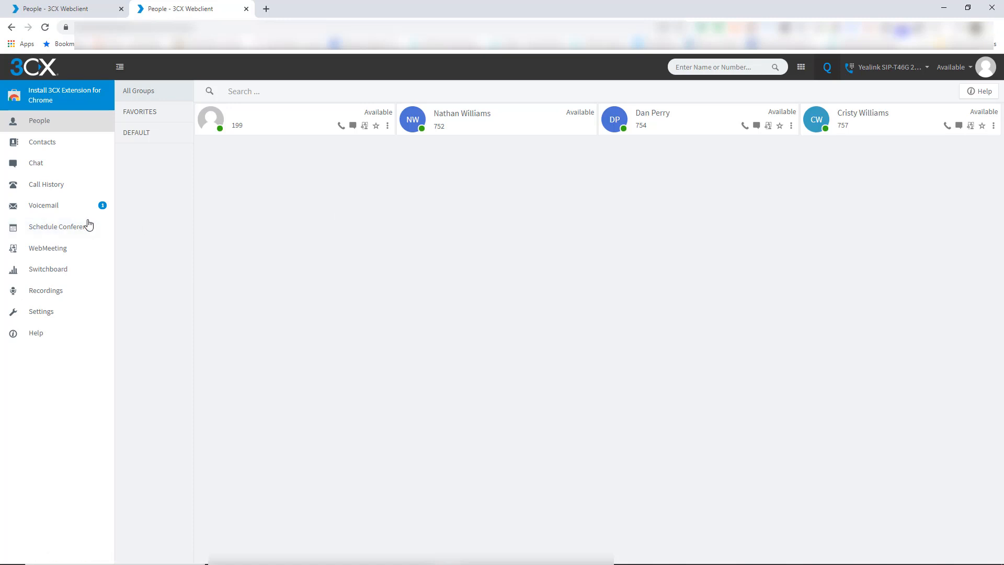
{"action": "left_click", "coordinate": [44, 205]}
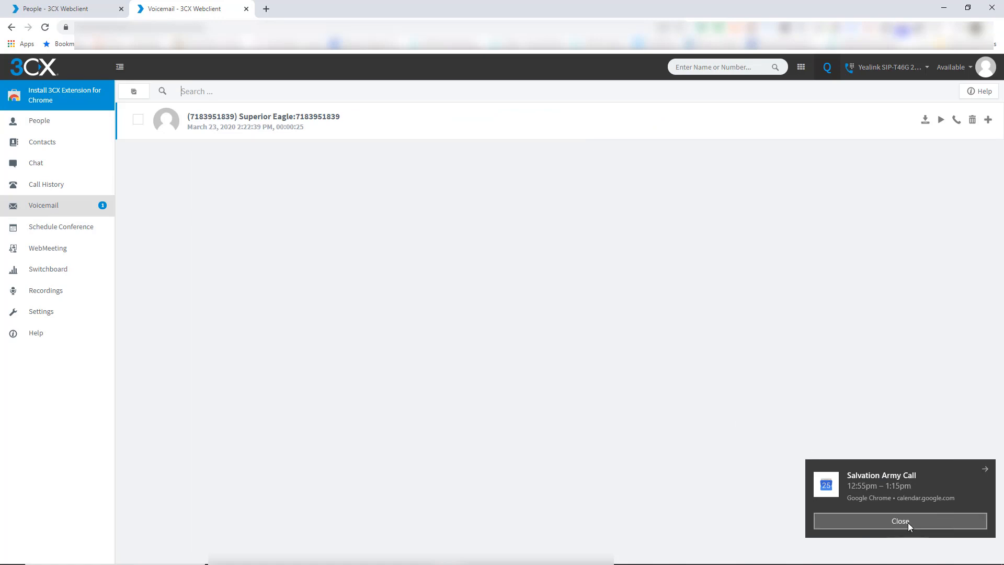
{"action": "left_click", "coordinate": [899, 520]}
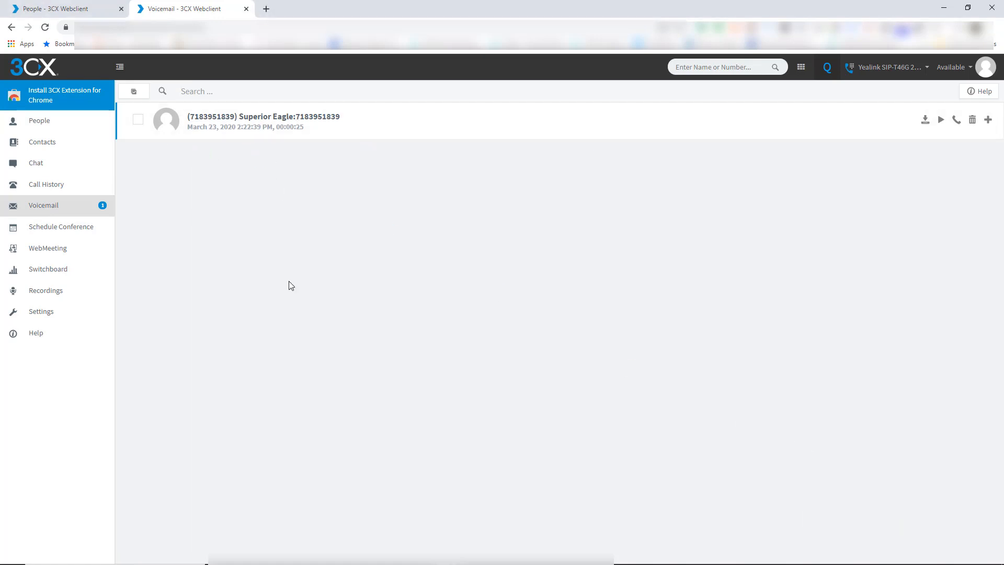
{"action": "mouse_move", "coordinate": [925, 119]}
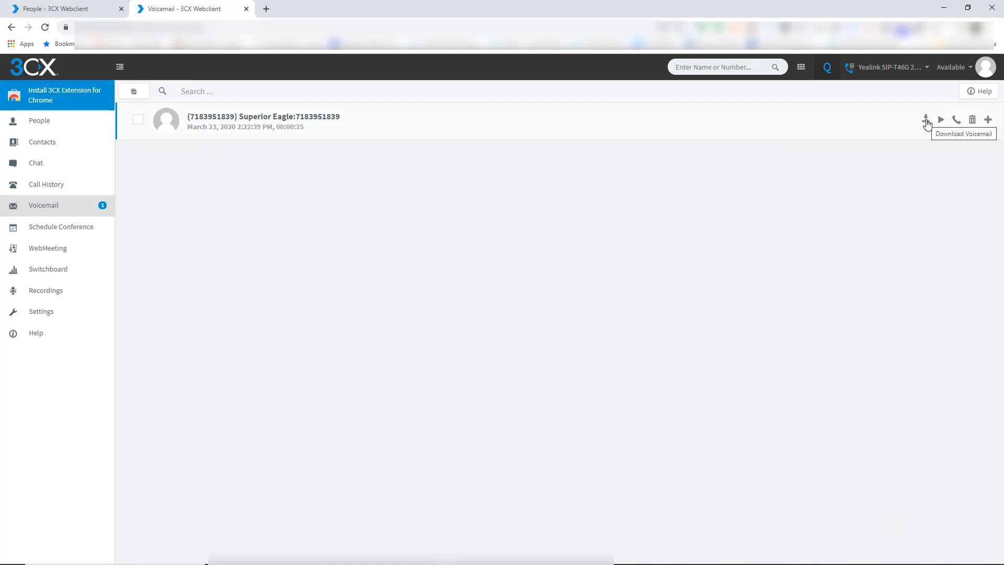
{"action": "mouse_move", "coordinate": [957, 122]}
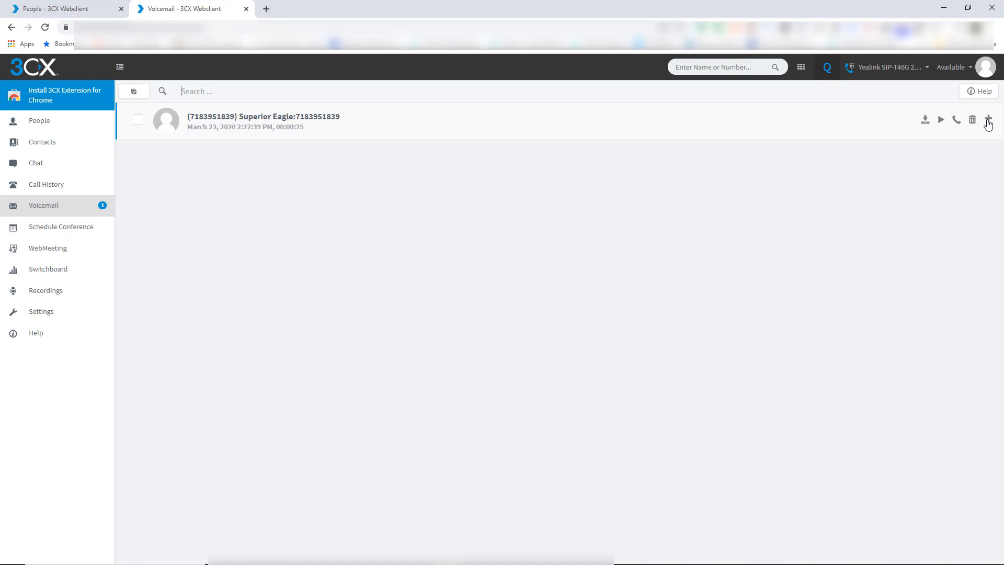
{"action": "left_click", "coordinate": [989, 119]}
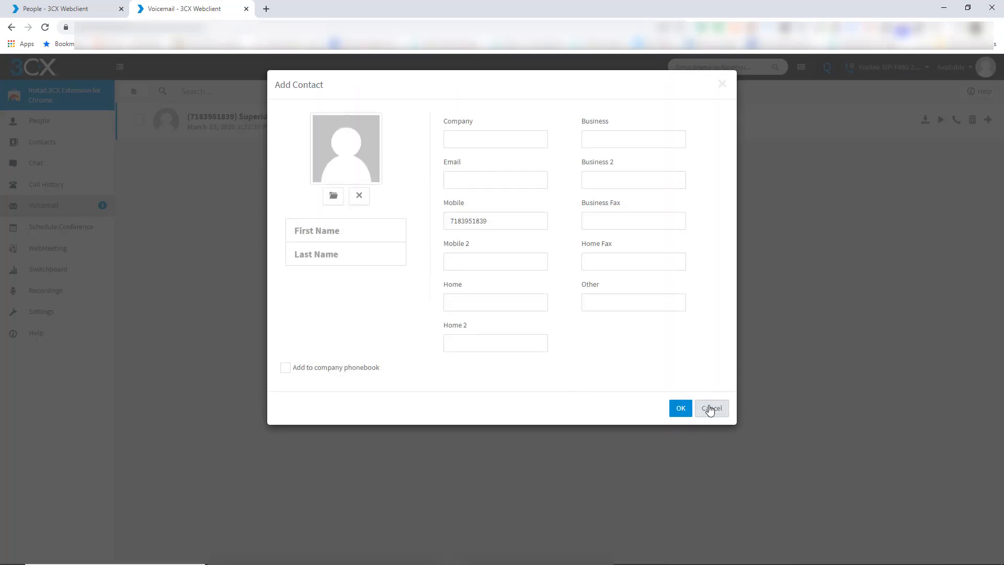
{"action": "left_click", "coordinate": [711, 408]}
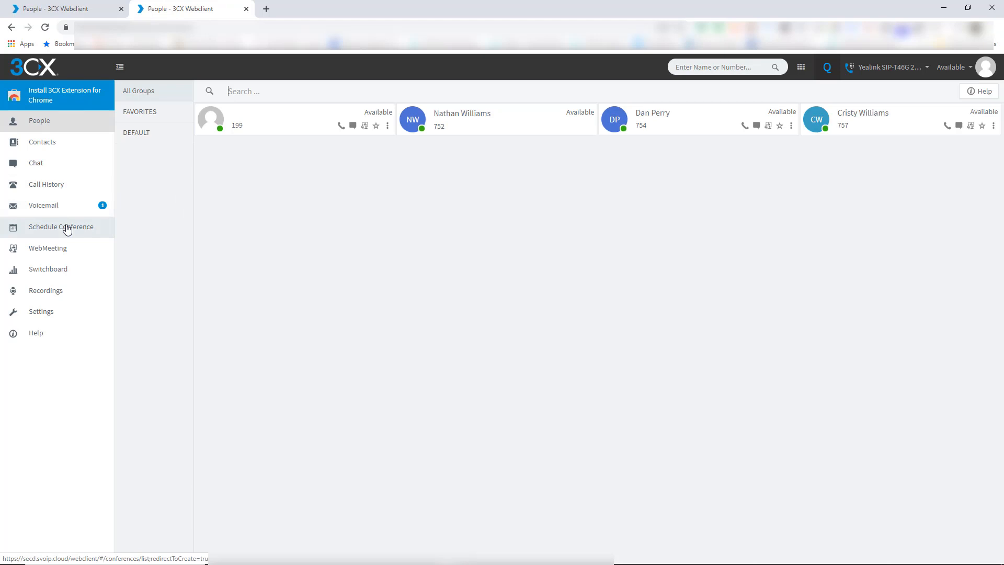
{"action": "mouse_move", "coordinate": [67, 252]}
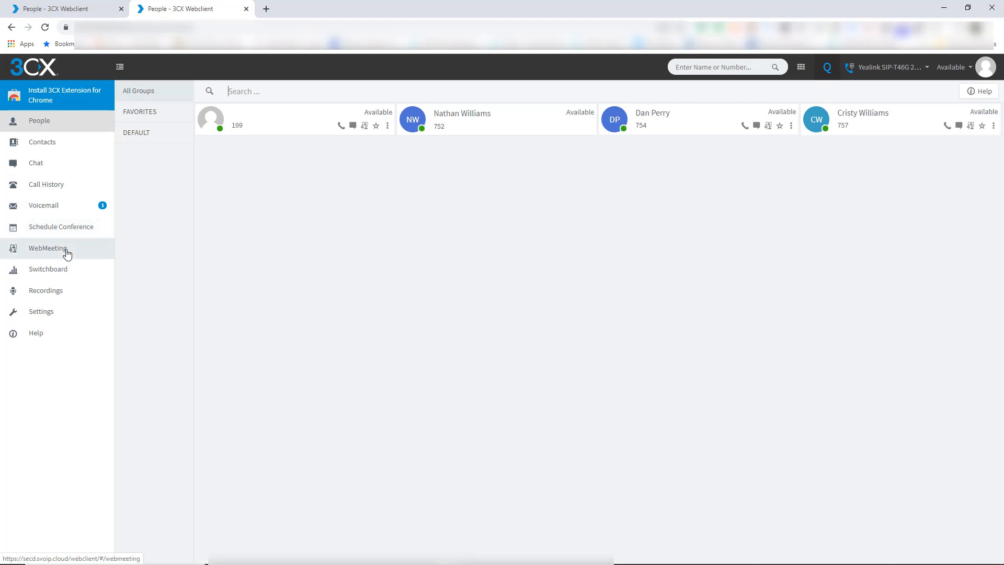
{"action": "left_click", "coordinate": [48, 268]}
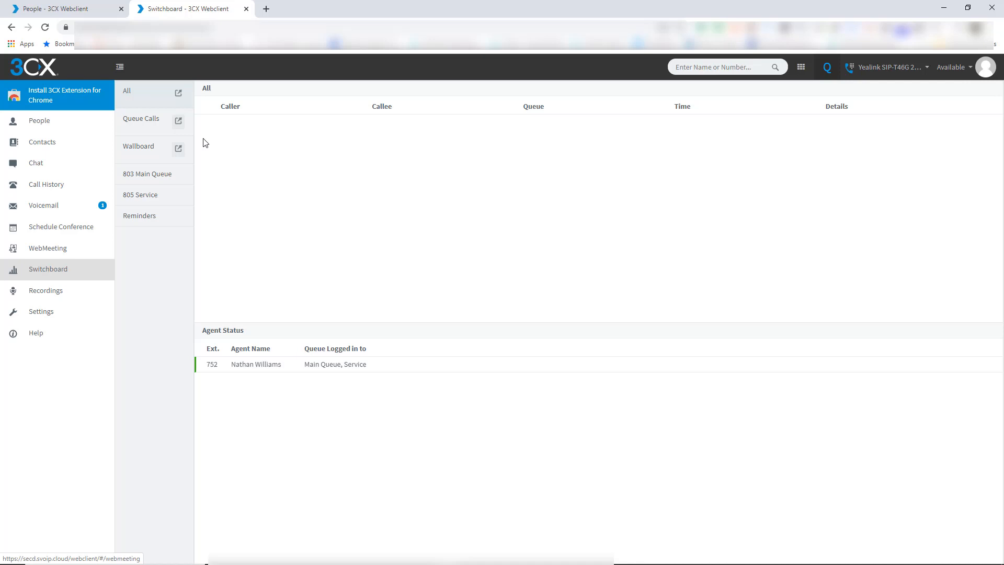
{"action": "mouse_move", "coordinate": [58, 292]}
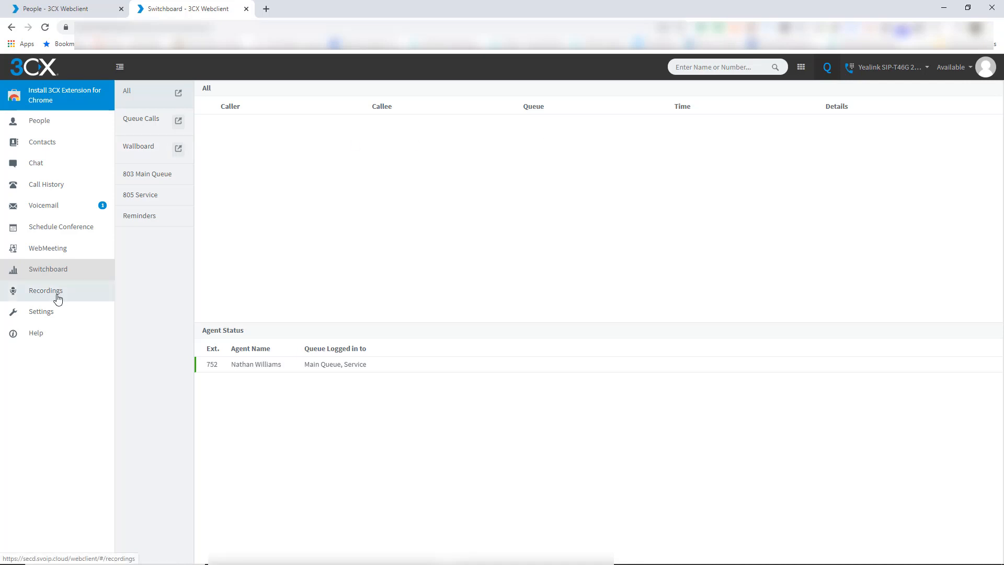
{"action": "mouse_move", "coordinate": [54, 319]}
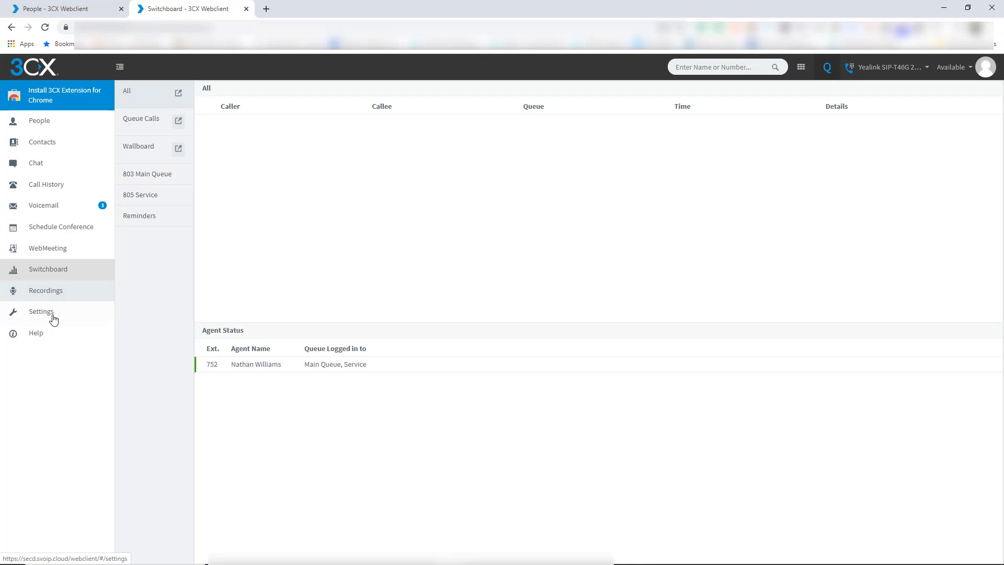
{"action": "left_click", "coordinate": [41, 312]}
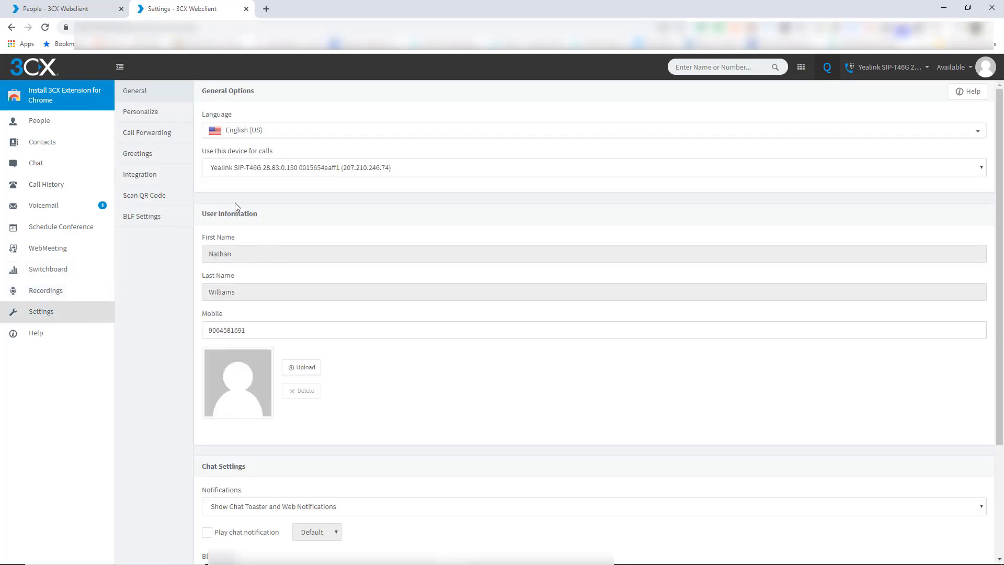
{"action": "mouse_move", "coordinate": [389, 171]}
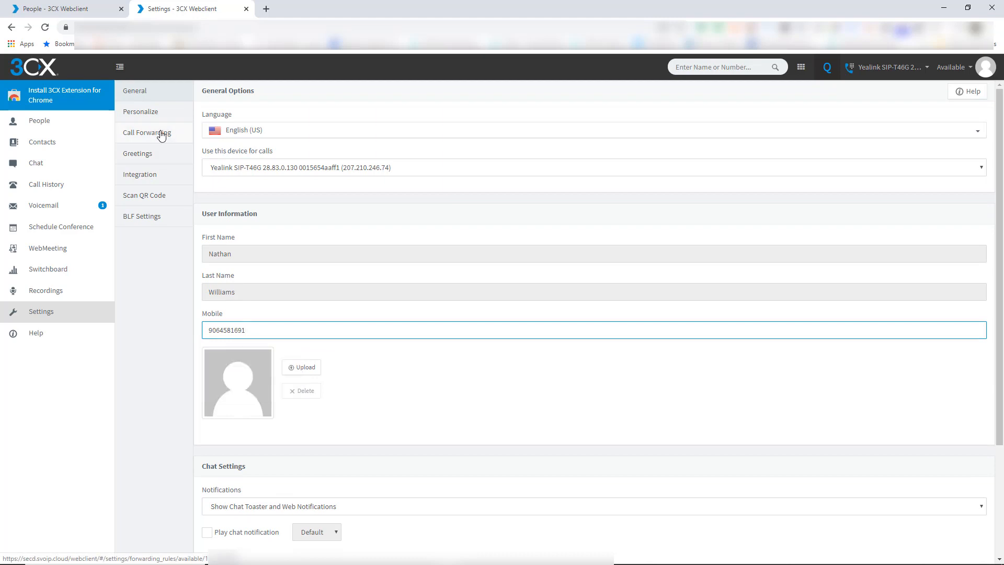
Step: In Call Forwarding, set the presence status to Away
{"action": "left_click", "coordinate": [147, 133]}
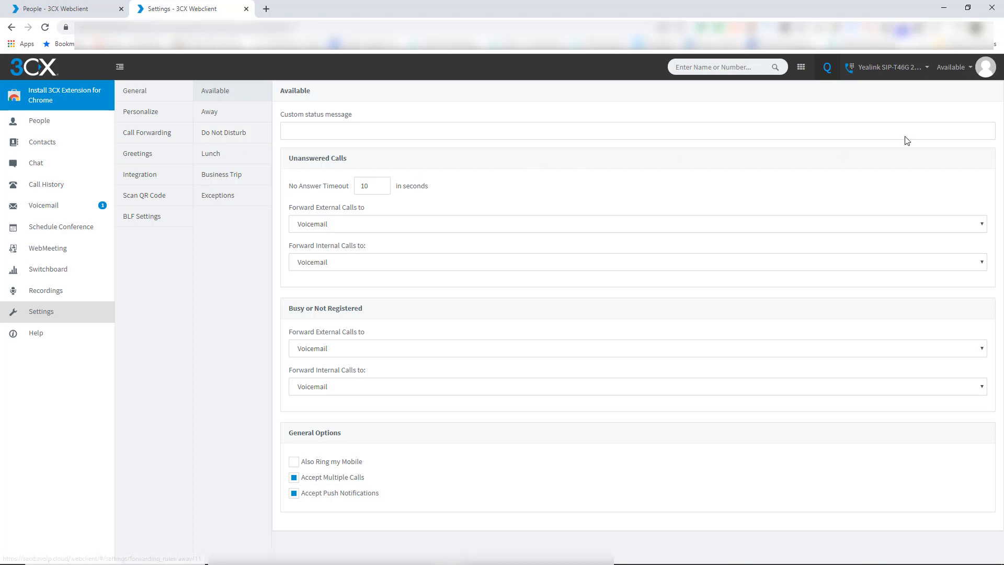
{"action": "left_click", "coordinate": [954, 67]}
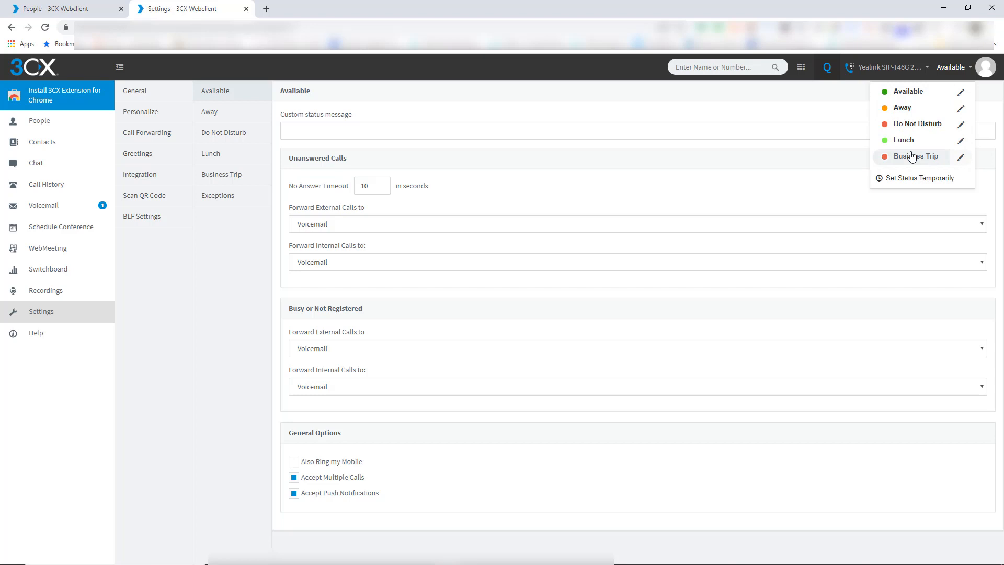
{"action": "mouse_move", "coordinate": [910, 107]}
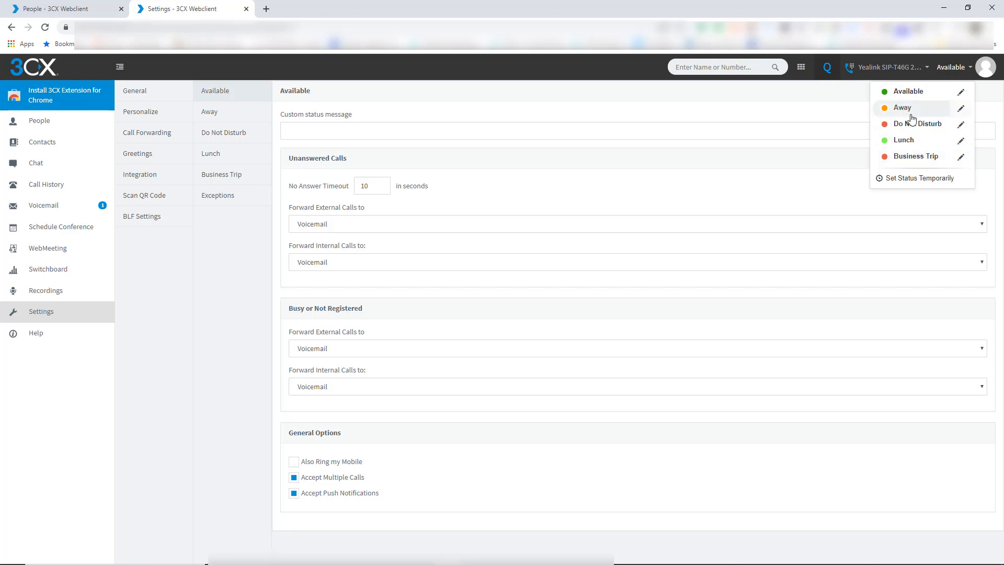
{"action": "left_click", "coordinate": [901, 107]}
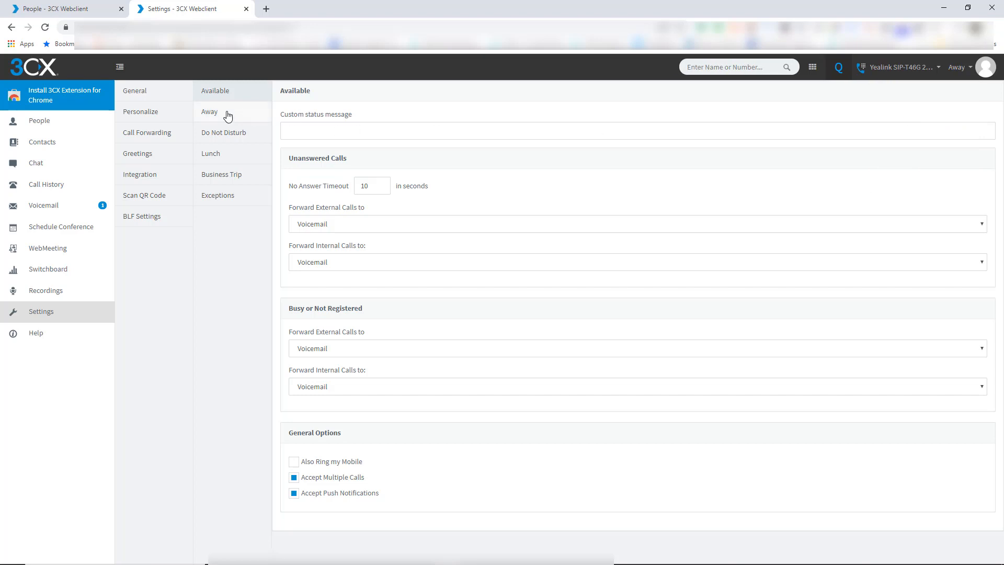
Step: Browse the forwarding rules for Away, Do Not Disturb and Lunch, returning to Available
{"action": "left_click", "coordinate": [209, 112]}
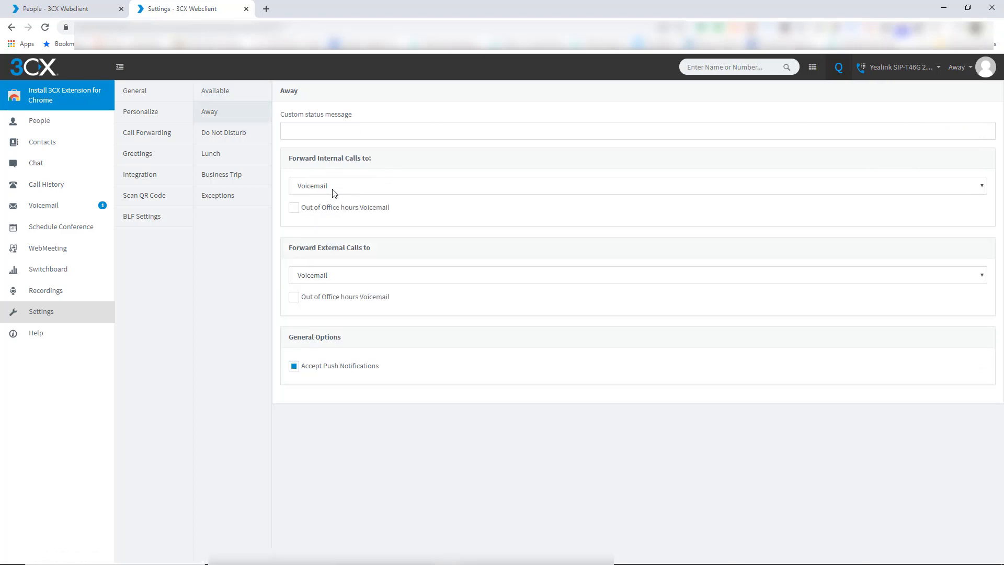
{"action": "left_click", "coordinate": [637, 187]}
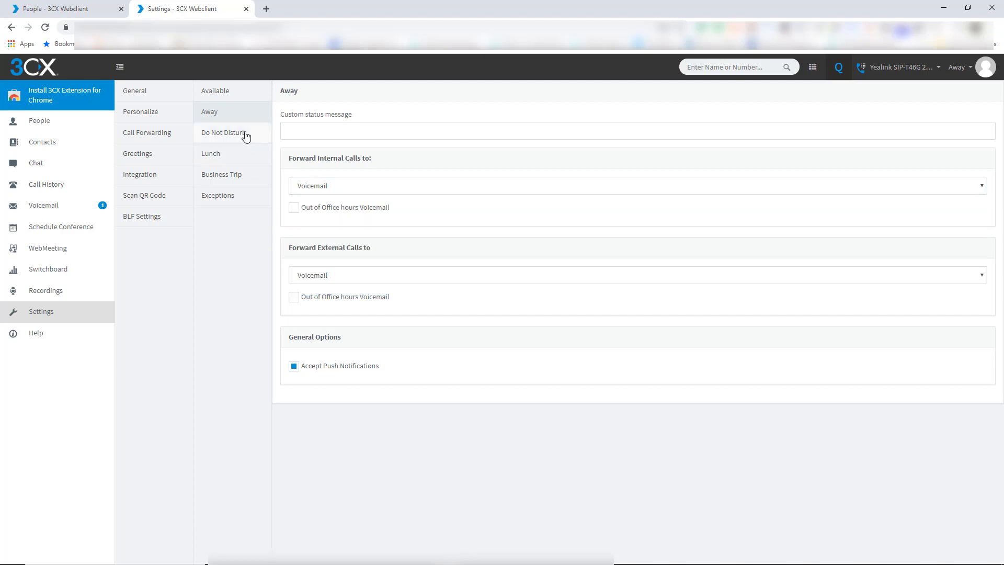
{"action": "left_click", "coordinate": [224, 133]}
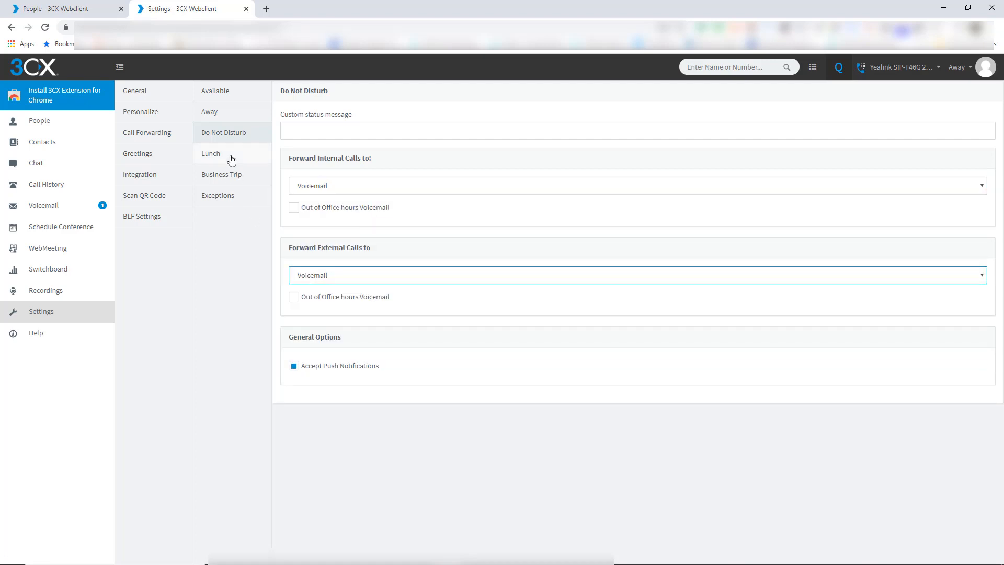
{"action": "left_click", "coordinate": [210, 153]}
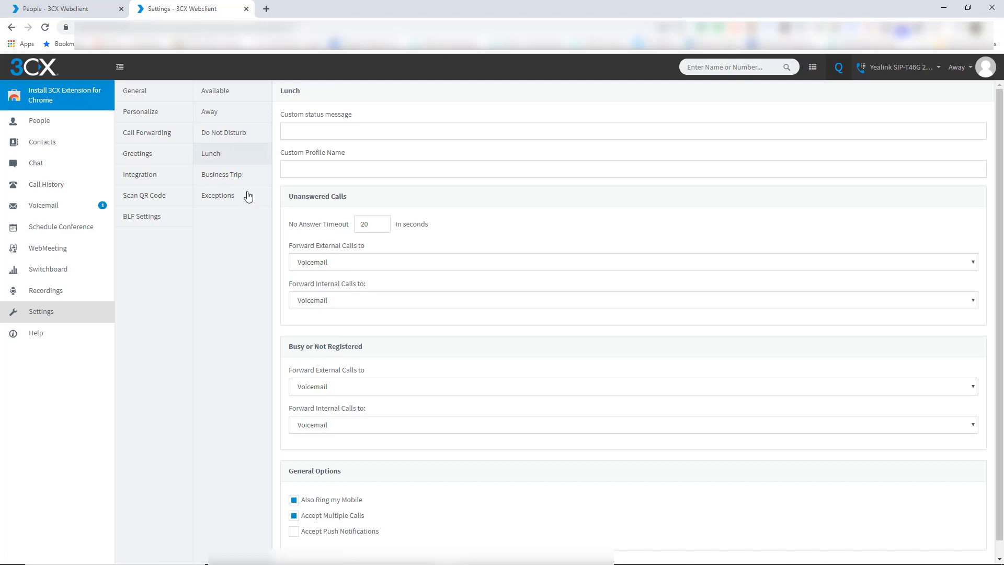
{"action": "mouse_move", "coordinate": [300, 124]}
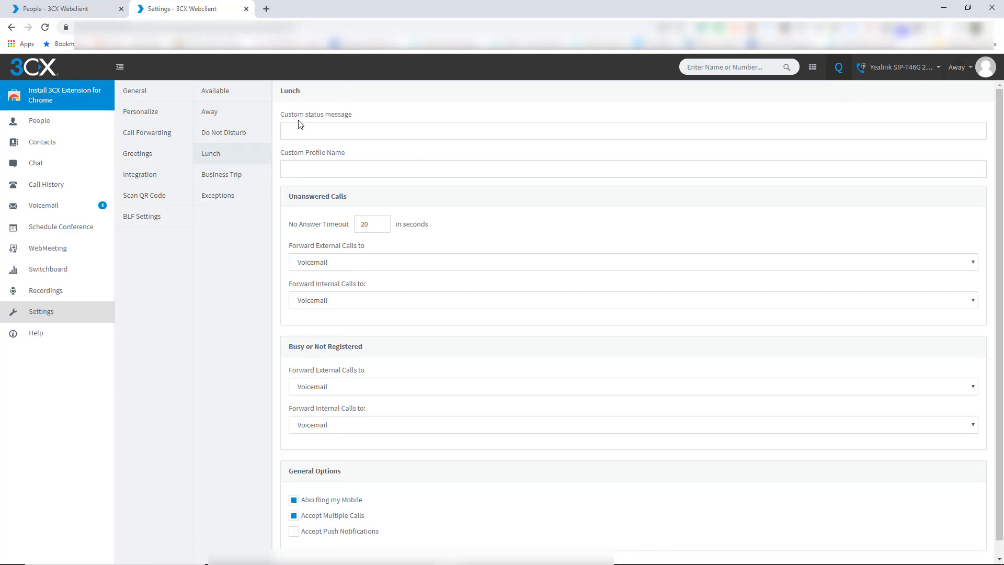
{"action": "mouse_move", "coordinate": [218, 196]}
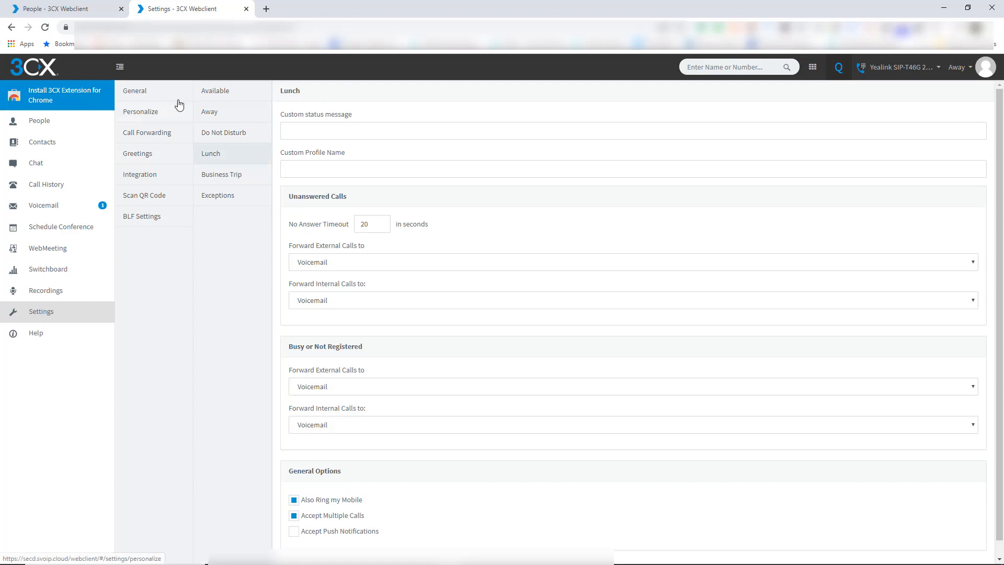
{"action": "left_click", "coordinate": [215, 90]}
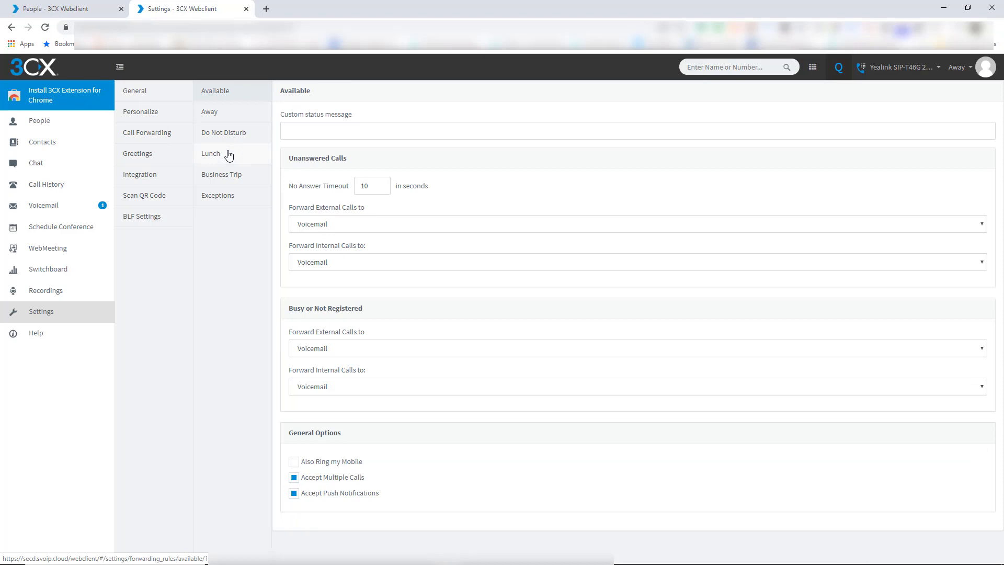
{"action": "mouse_move", "coordinate": [161, 194]}
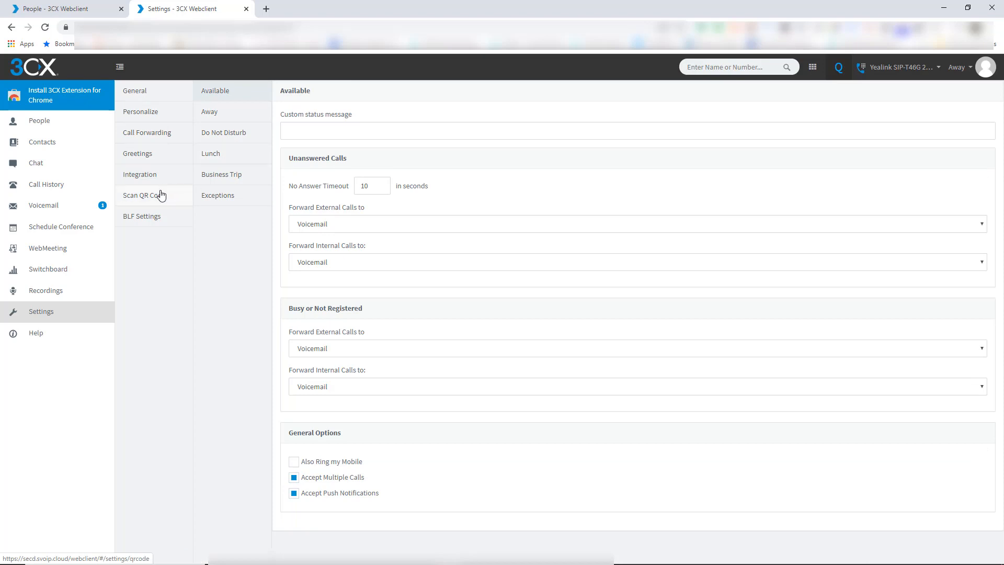
Step: View the provisioning QR code, then the BLF settings listing line, parking and BLF keys
{"action": "left_click", "coordinate": [144, 195]}
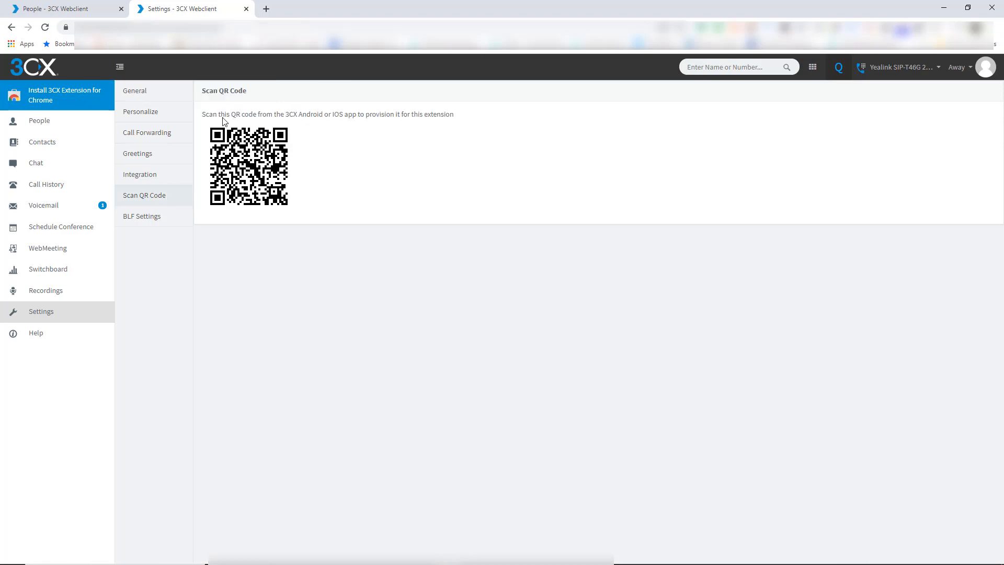
{"action": "left_click", "coordinate": [142, 215]}
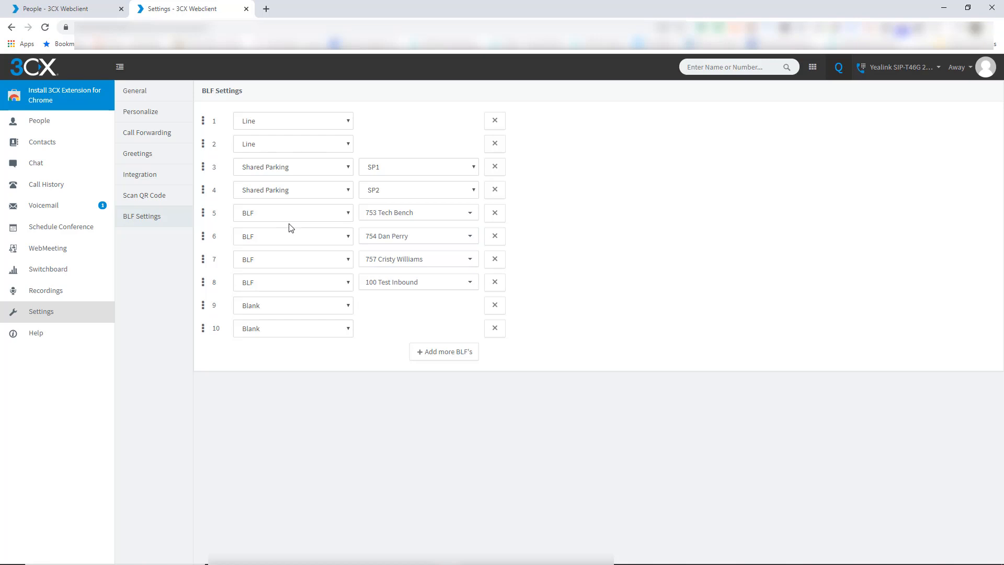
{"action": "mouse_move", "coordinate": [232, 221]}
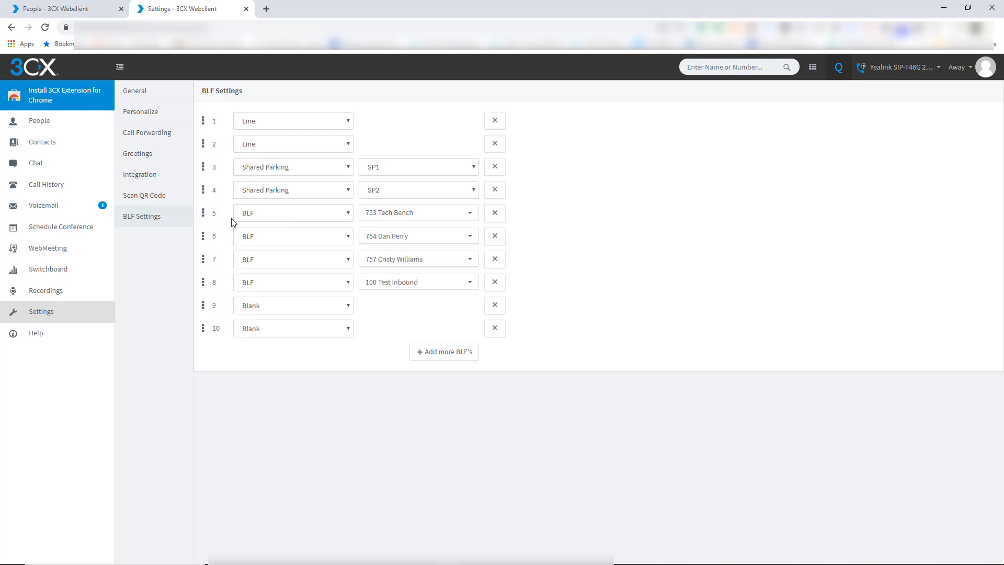